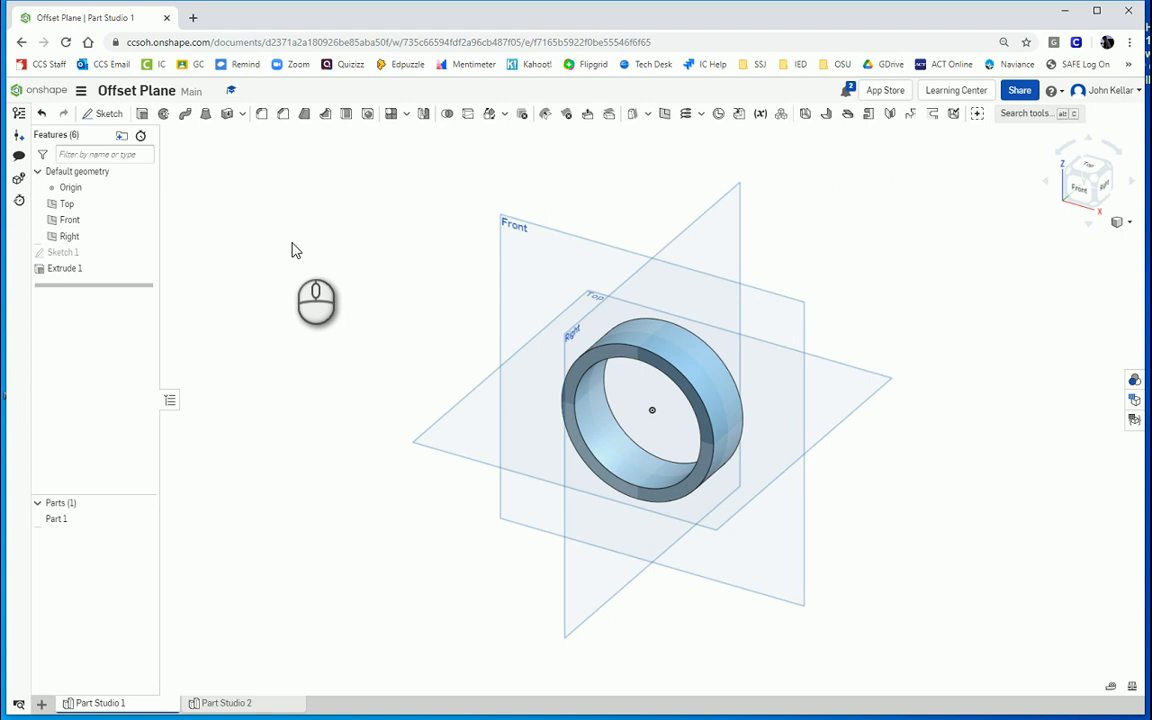
{"action": "mouse_move", "coordinate": [325, 270]}
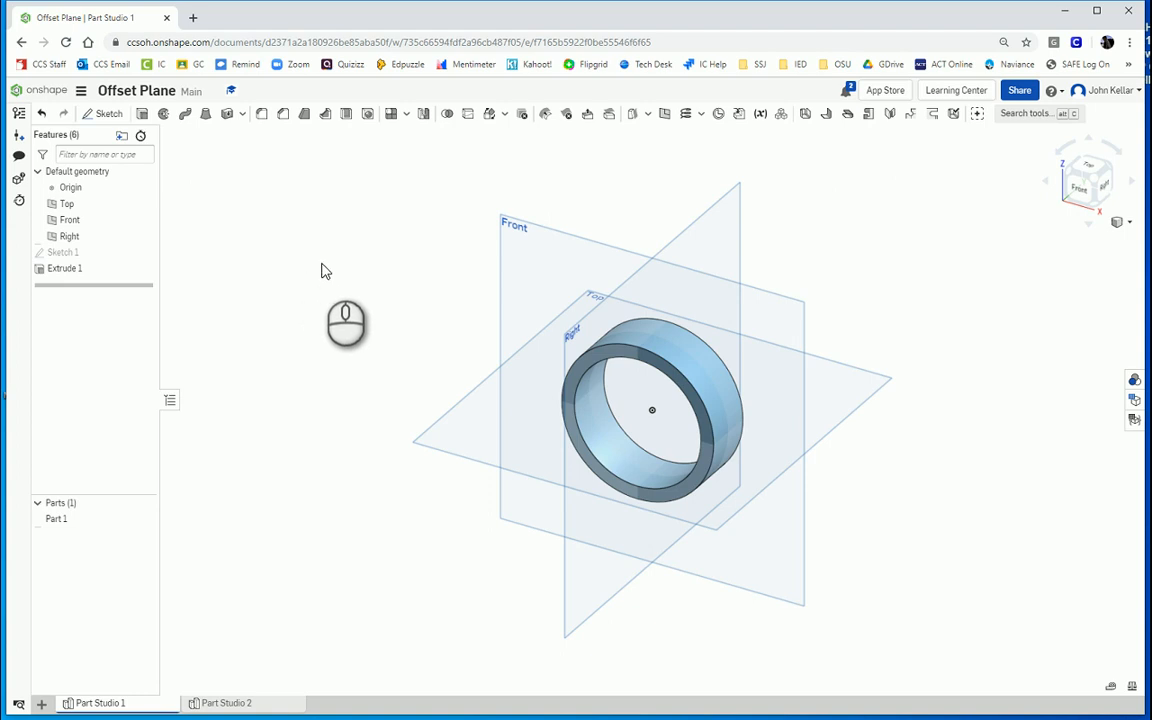
{"action": "mouse_move", "coordinate": [665, 331]}
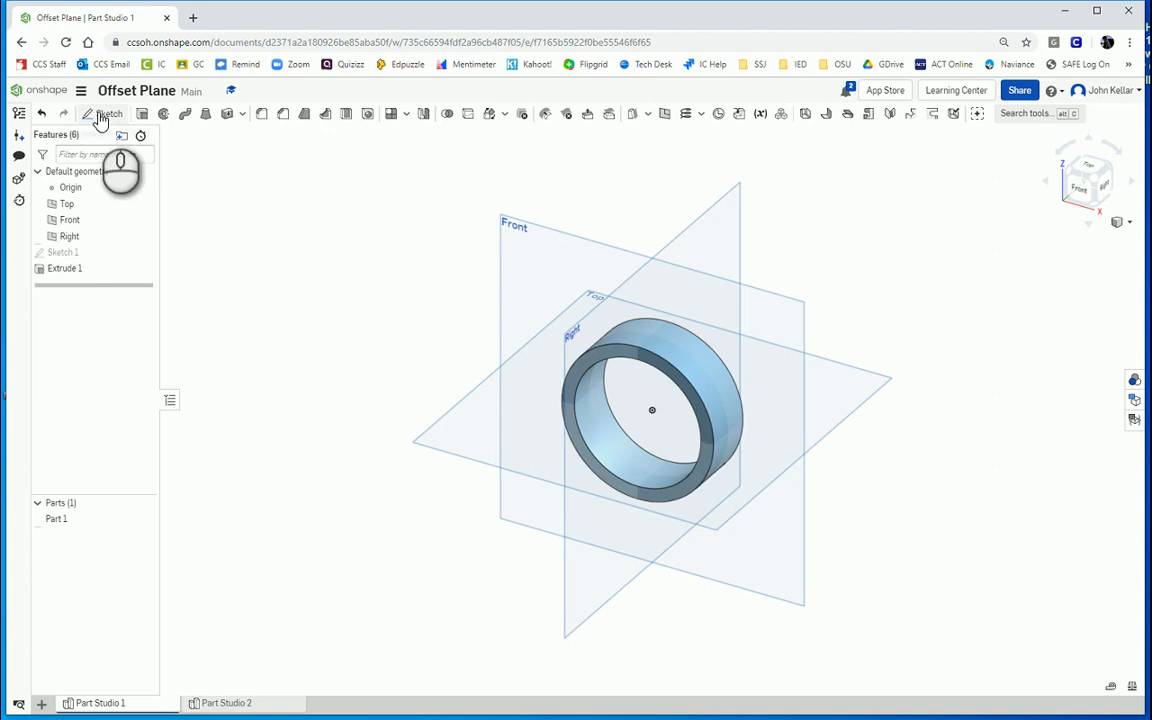
Start and cancel a new sketch, then reopen and close the ring's original sketch unchanged.
{"action": "left_click", "coordinate": [108, 113]}
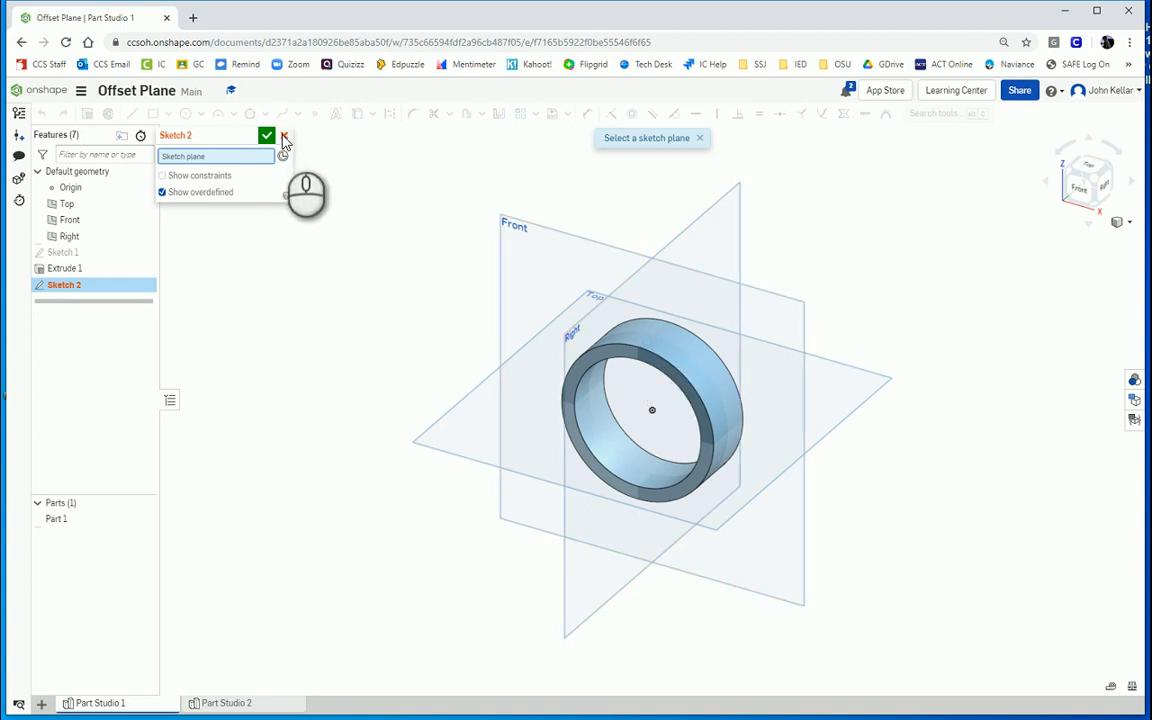
{"action": "left_click", "coordinate": [285, 135]}
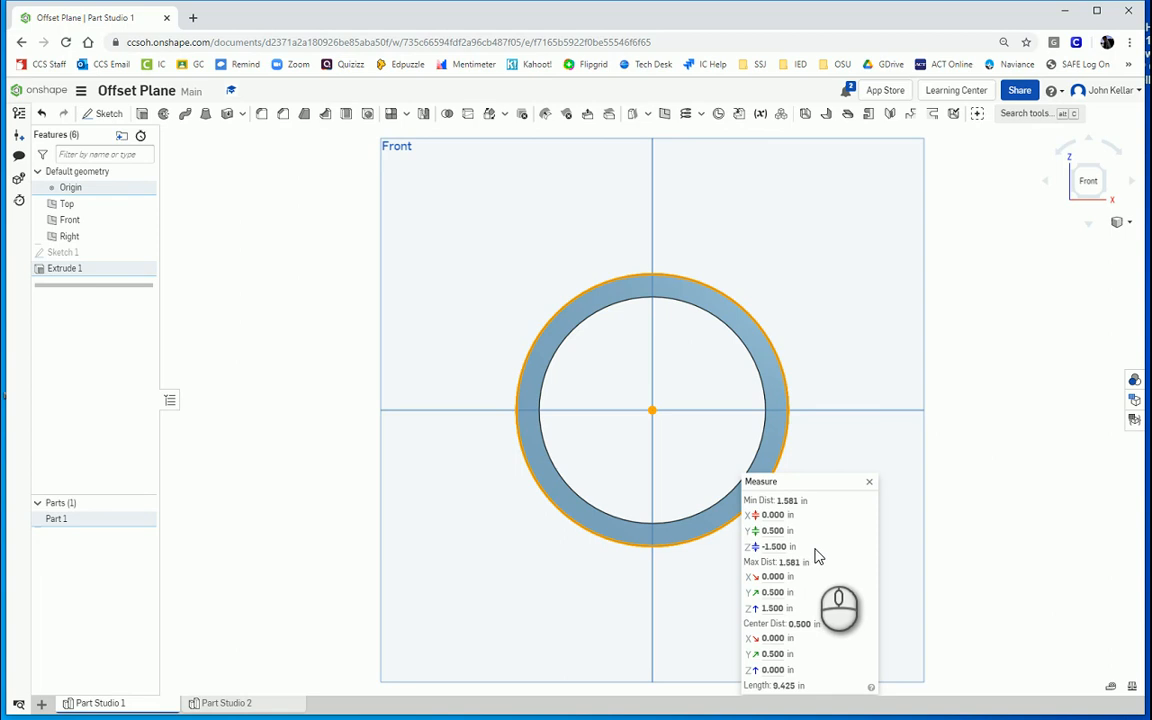
{"action": "mouse_move", "coordinate": [543, 210]}
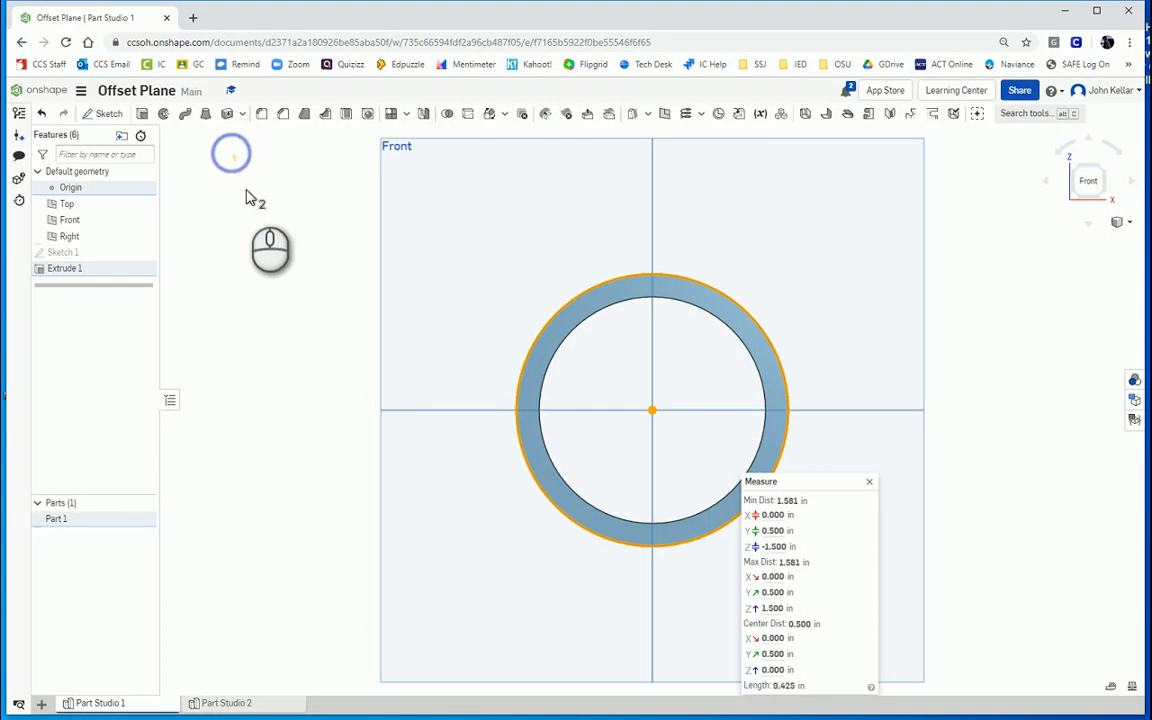
{"action": "left_click", "coordinate": [868, 481]}
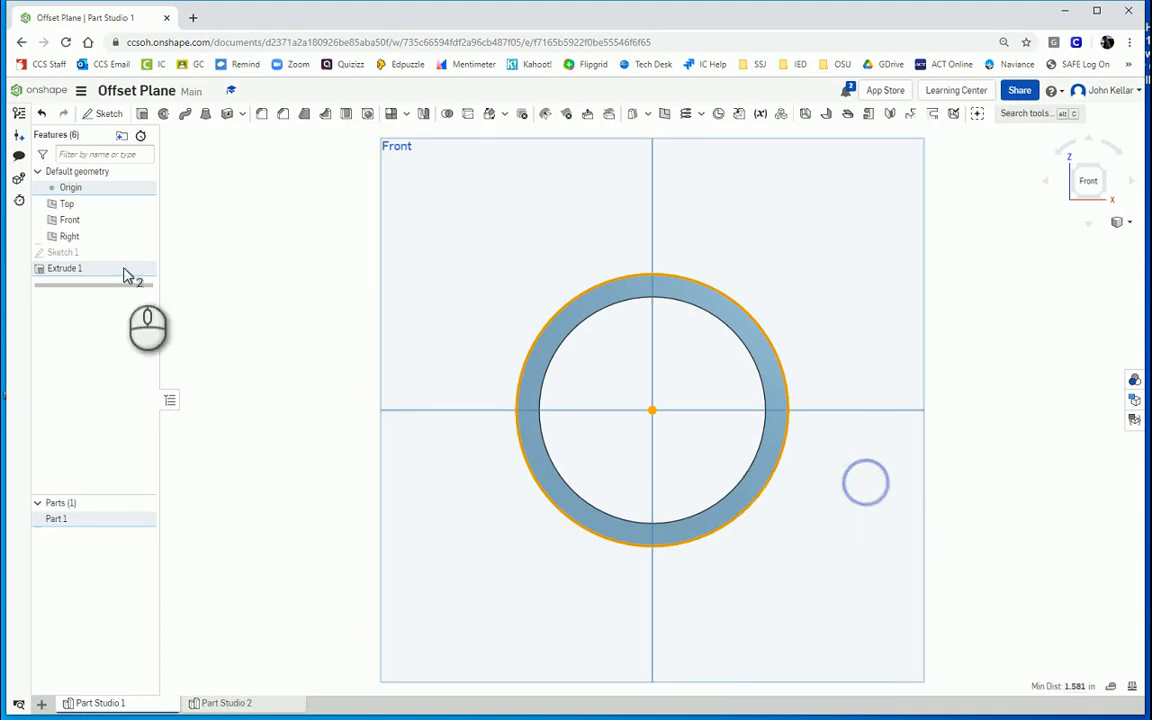
{"action": "double_click", "coordinate": [63, 252]}
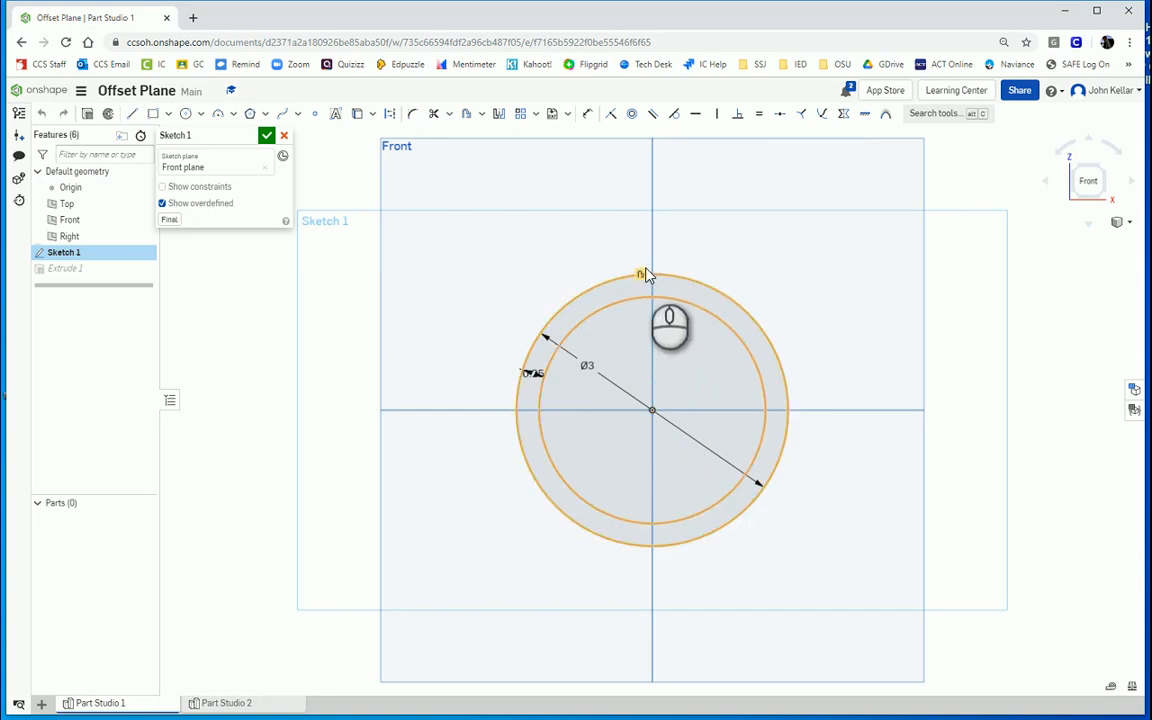
{"action": "left_click", "coordinate": [267, 135]}
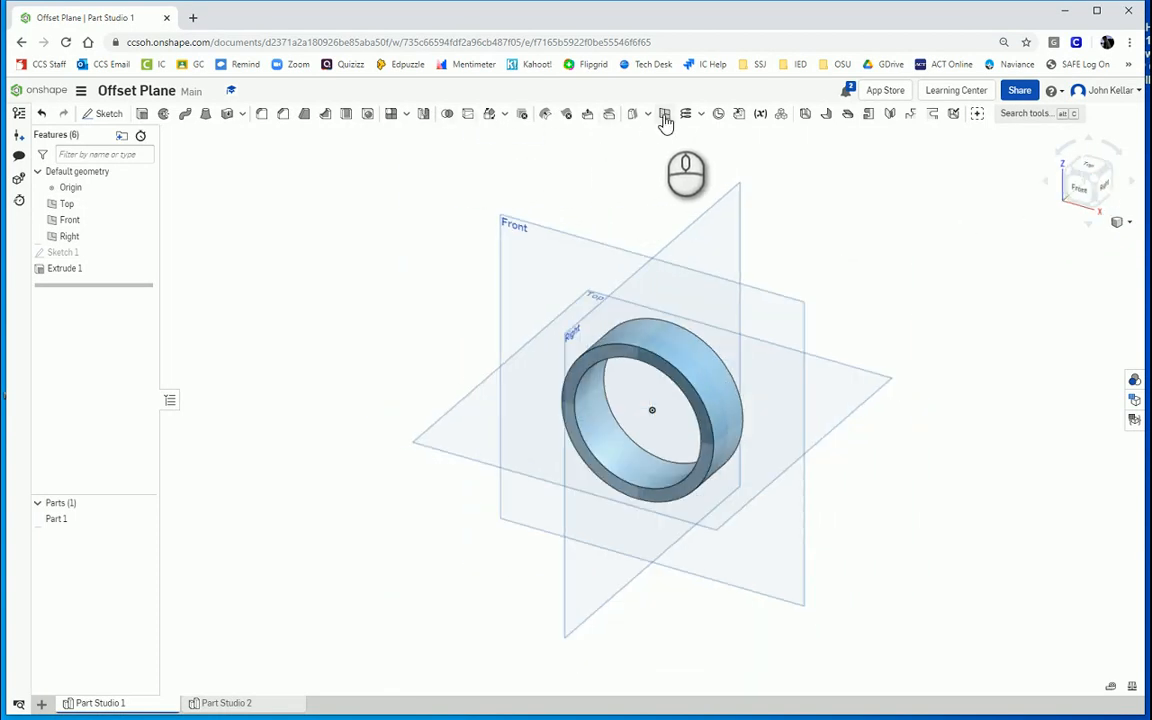
{"action": "mouse_move", "coordinate": [666, 113]}
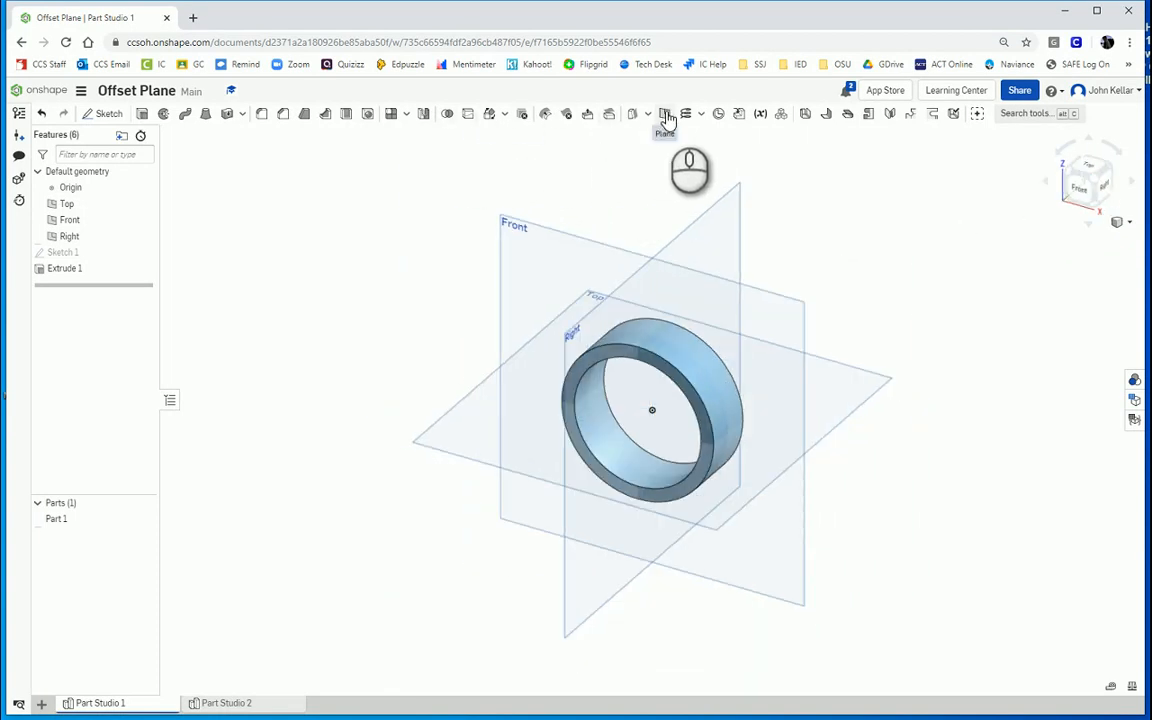
{"action": "mouse_move", "coordinate": [668, 113]}
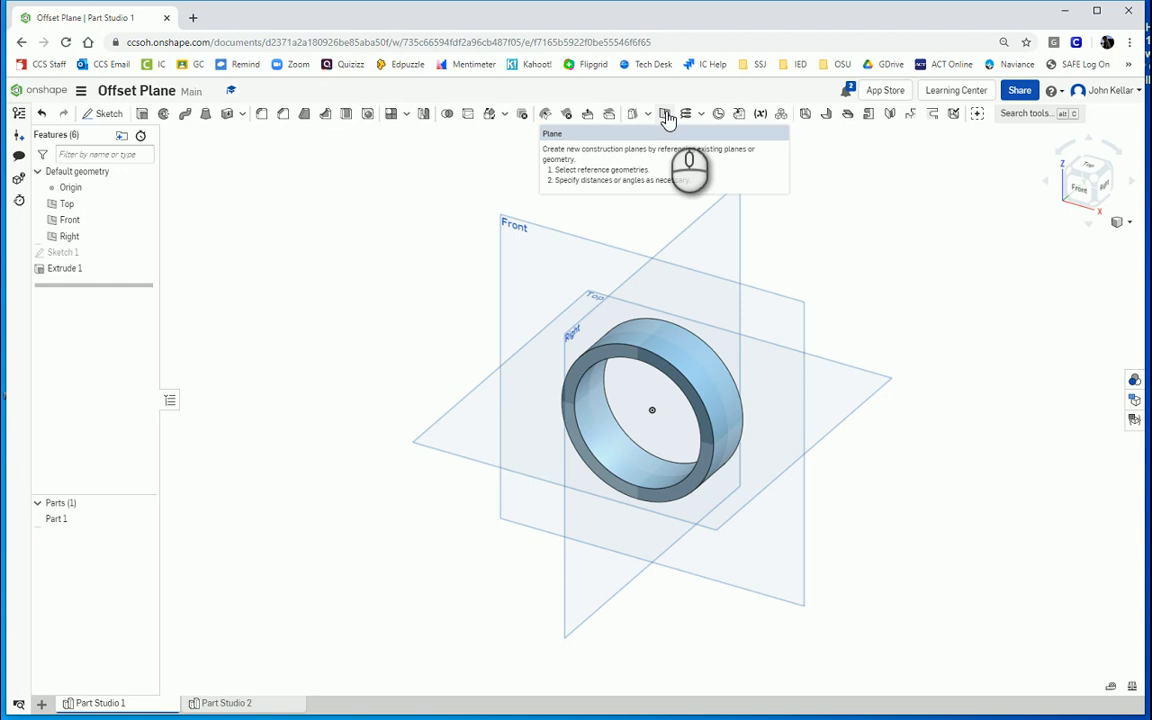
{"action": "mouse_move", "coordinate": [195, 167]}
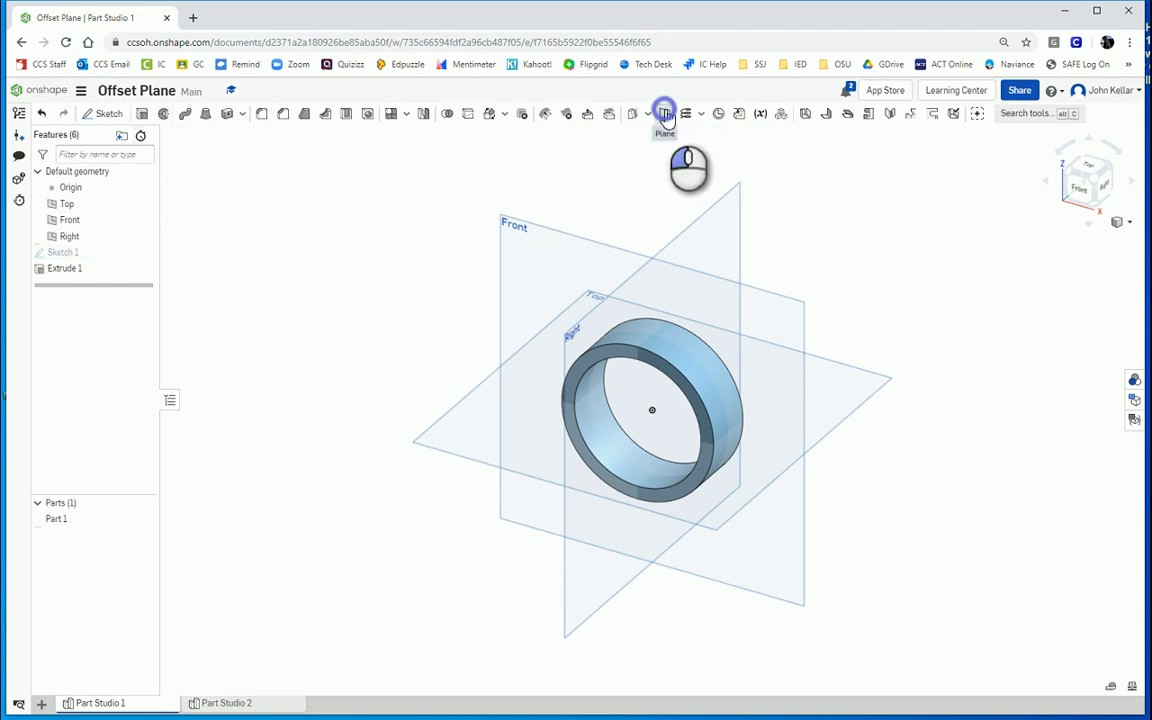
Create Plane 1, offset 1 inch from the Top plane.
{"action": "left_click", "coordinate": [664, 113]}
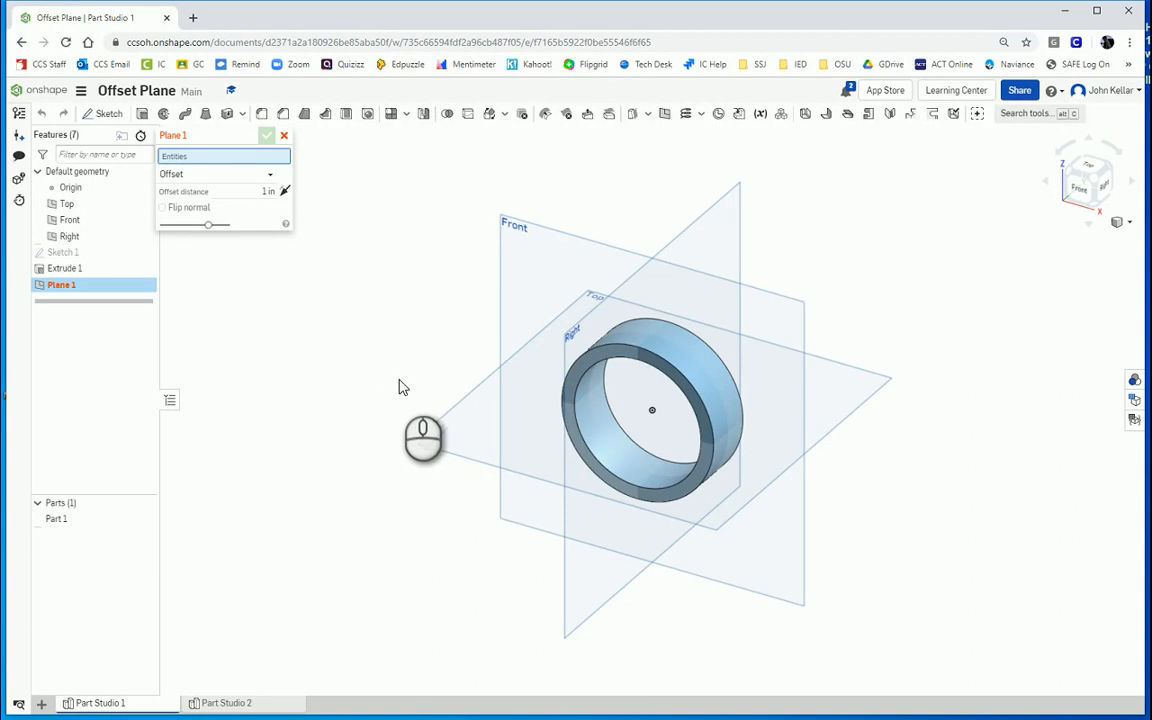
{"action": "mouse_move", "coordinate": [392, 386]}
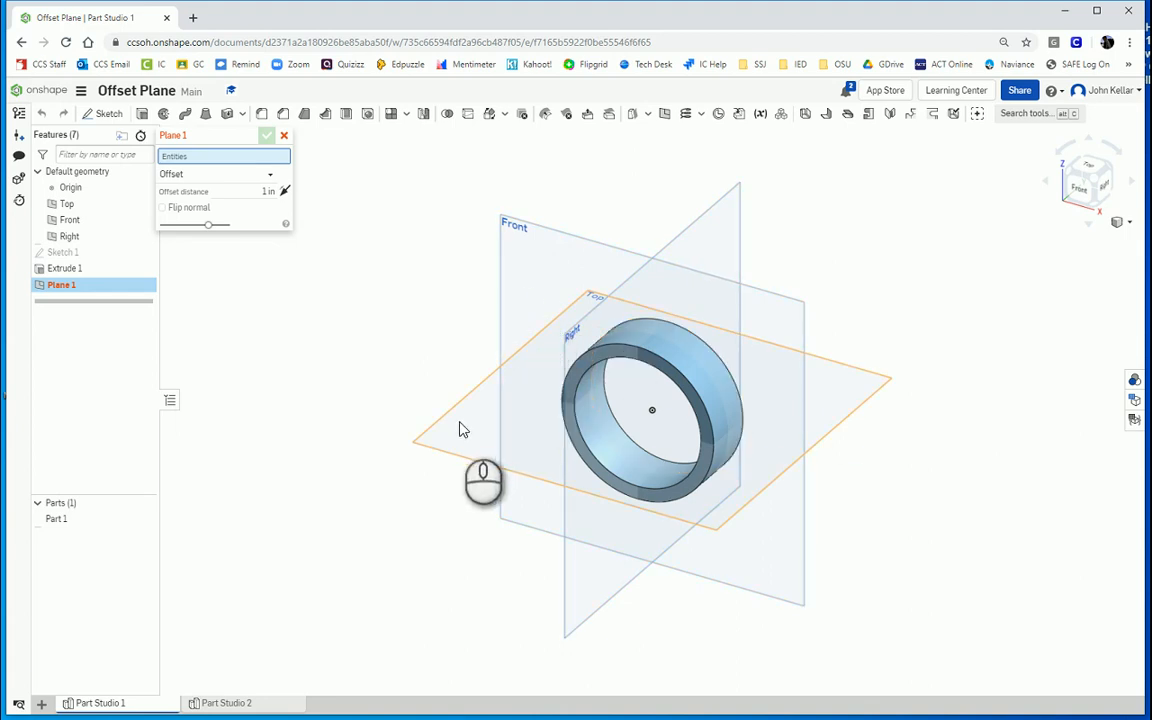
{"action": "left_click", "coordinate": [67, 203]}
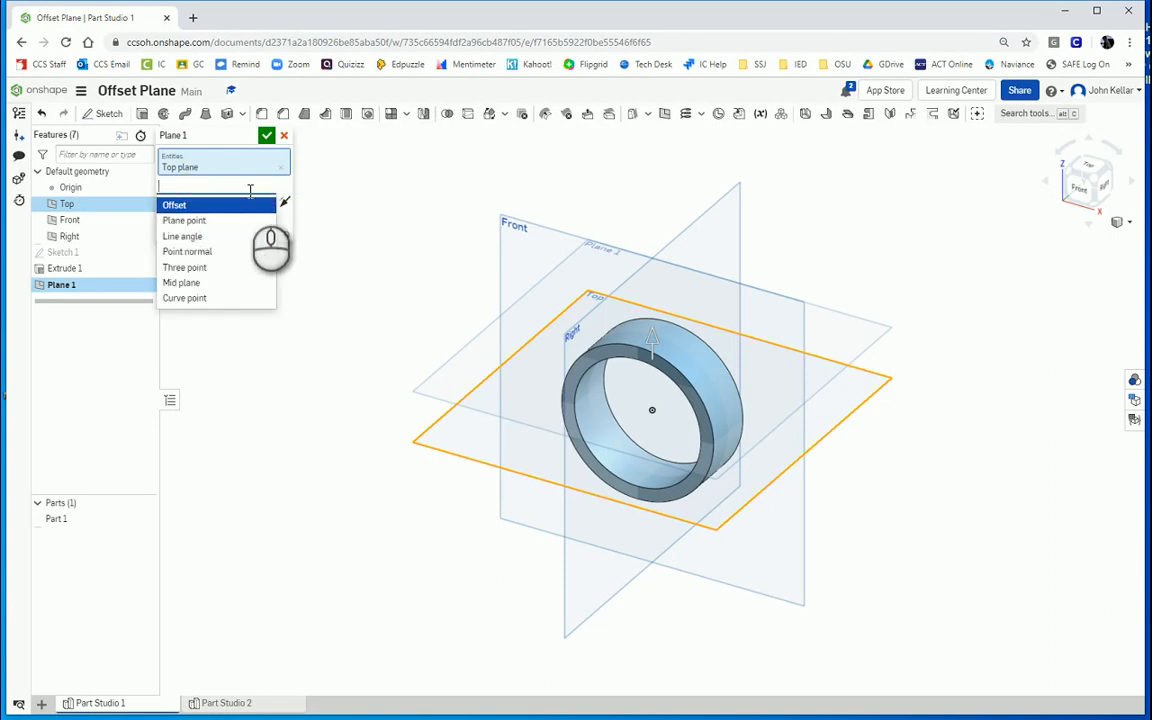
{"action": "left_click", "coordinate": [174, 205]}
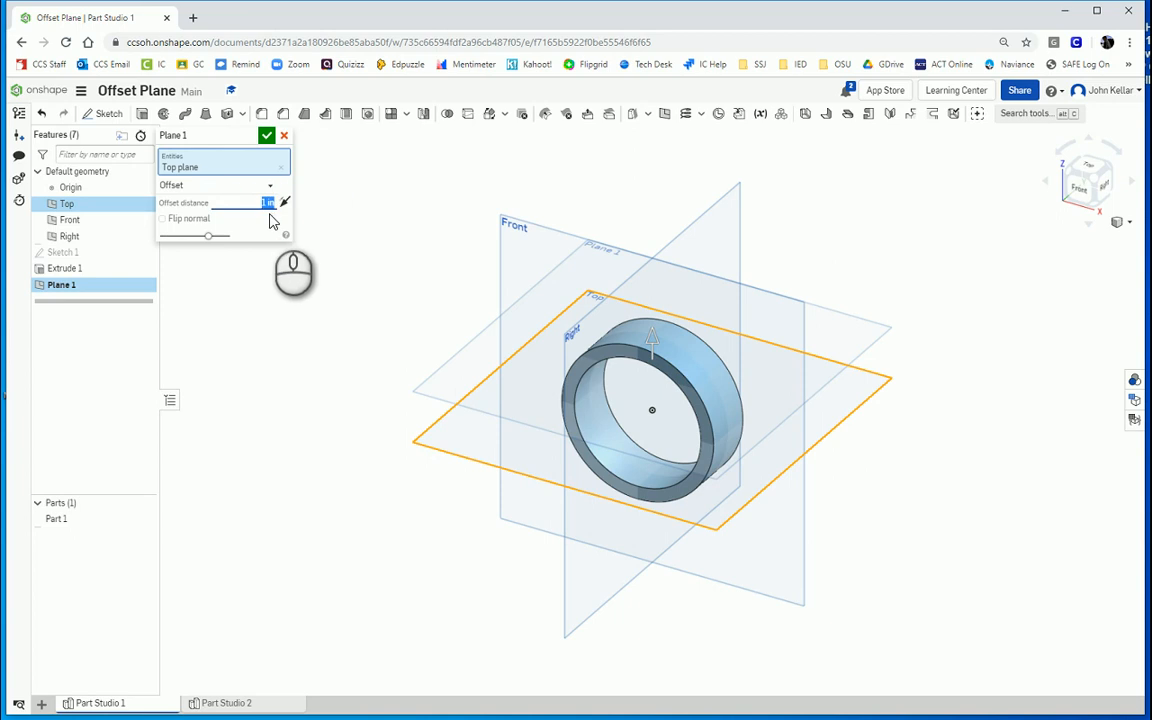
{"action": "type", "text": "15"}
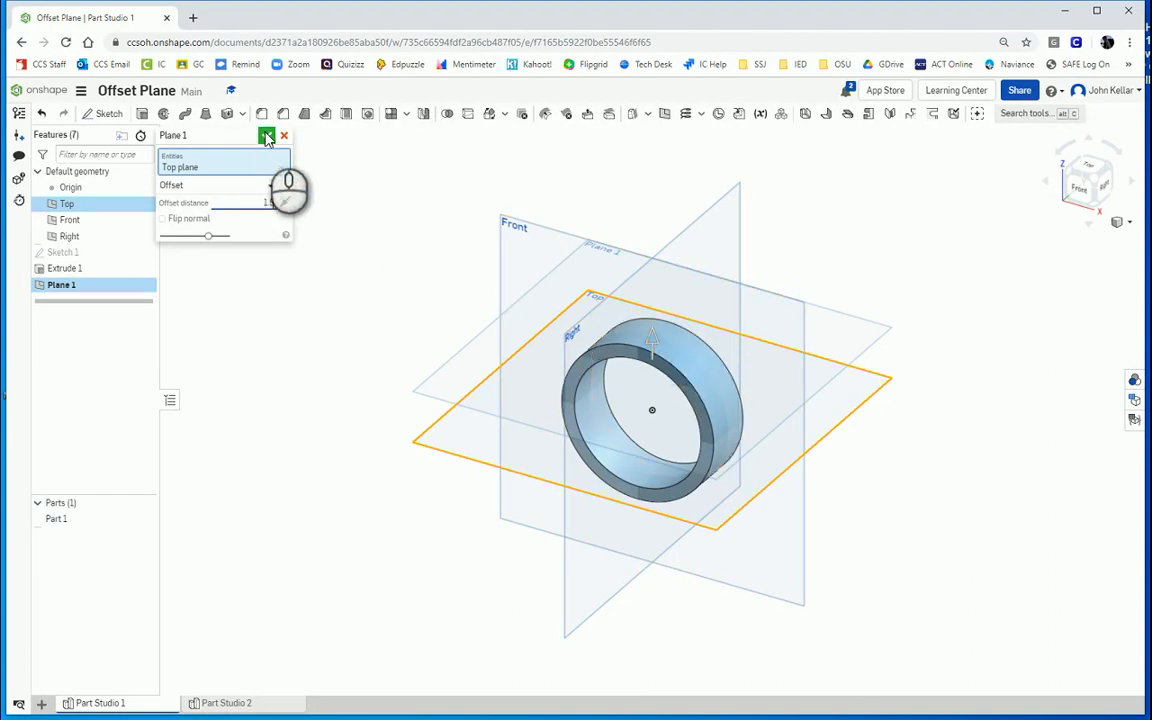
{"action": "left_click", "coordinate": [267, 135]}
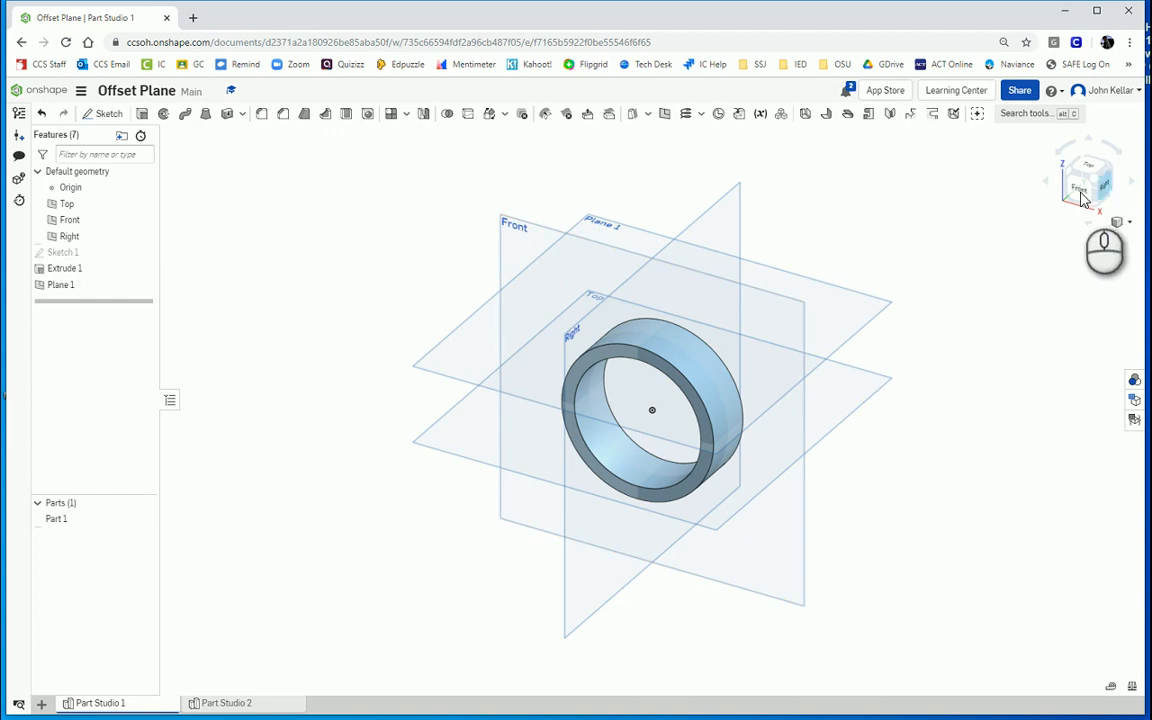
{"action": "left_click", "coordinate": [1089, 180]}
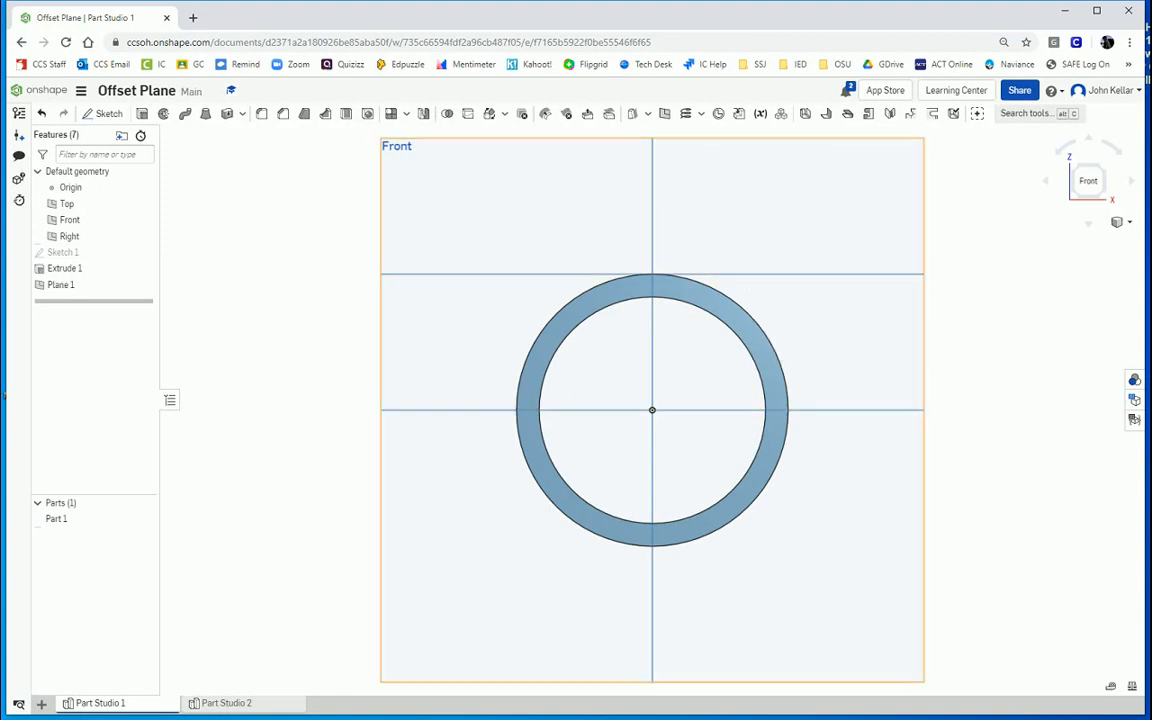
{"action": "left_click_drag", "start_coordinate": [652, 410], "coordinate": [768, 385]}
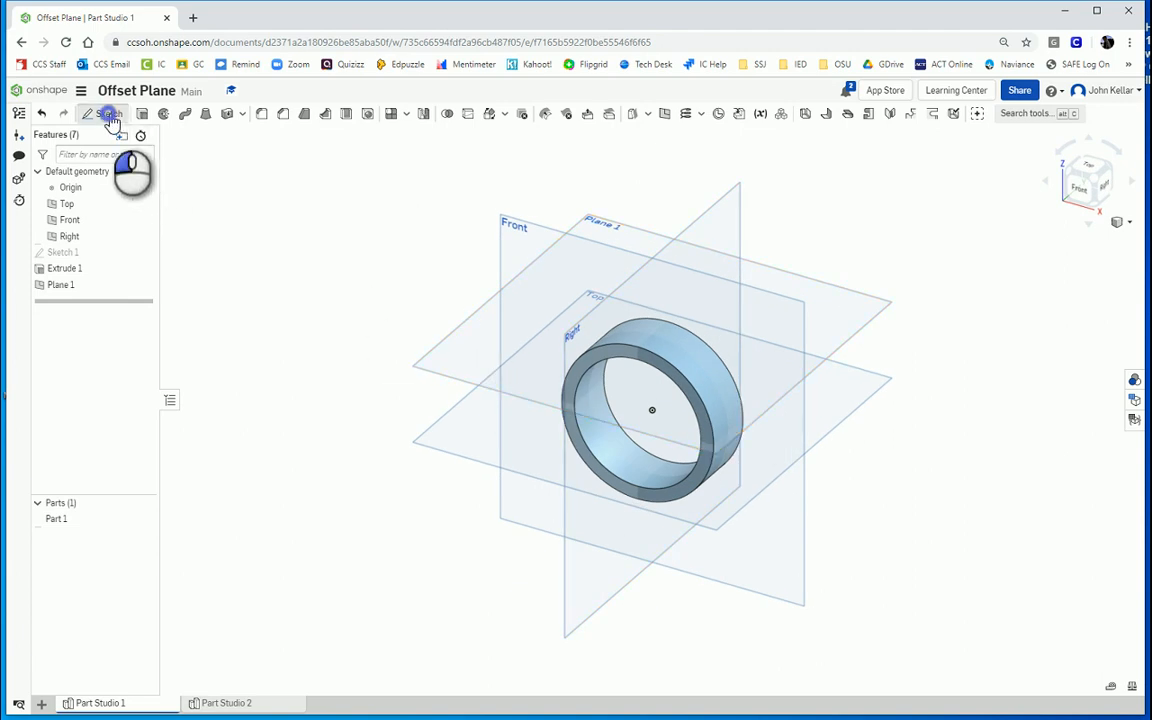
Create Sketch 2 on Plane 1 and close it without adding geometry.
{"action": "left_click", "coordinate": [104, 113]}
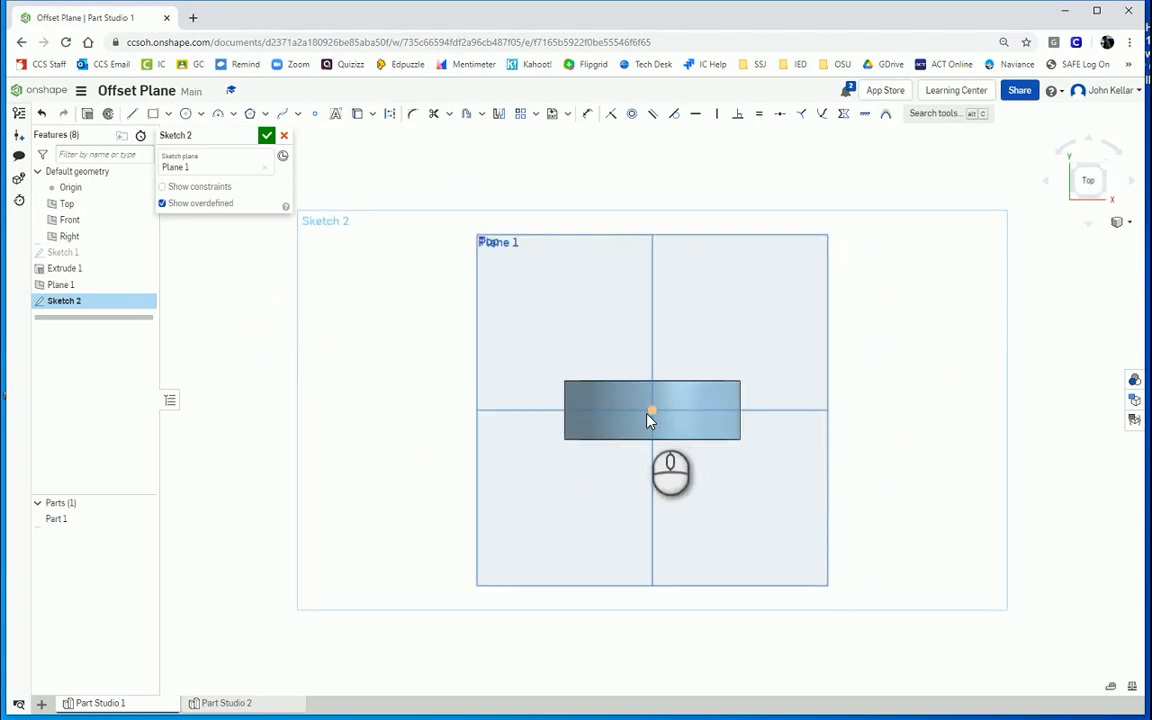
{"action": "mouse_move", "coordinate": [655, 415]}
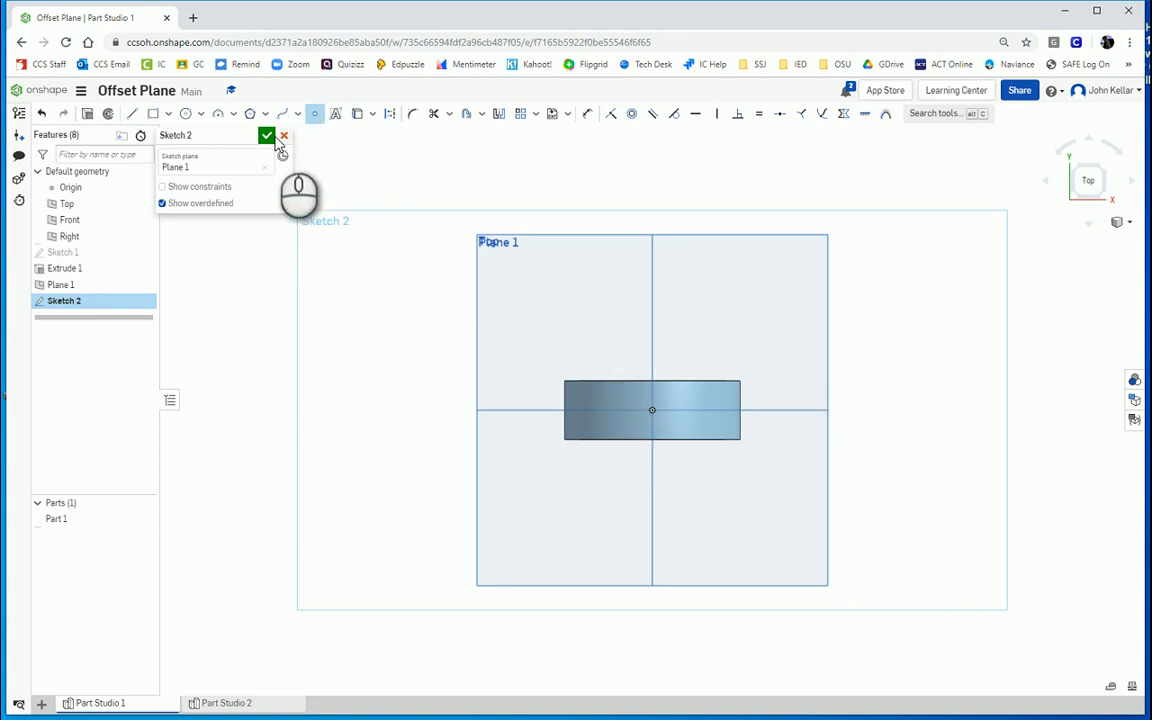
{"action": "left_click", "coordinate": [267, 135]}
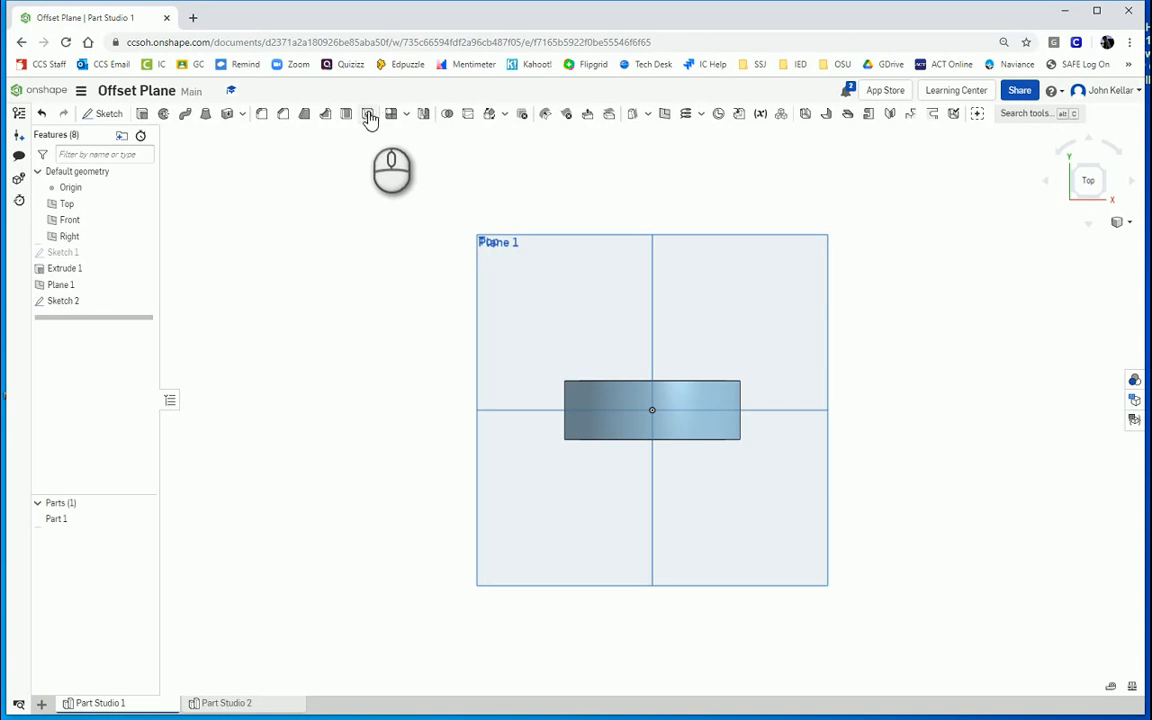
Set up Hole 1 at Sketch 2's vertex with 0.5 in diameter, reviewing termination options.
{"action": "left_click", "coordinate": [368, 113]}
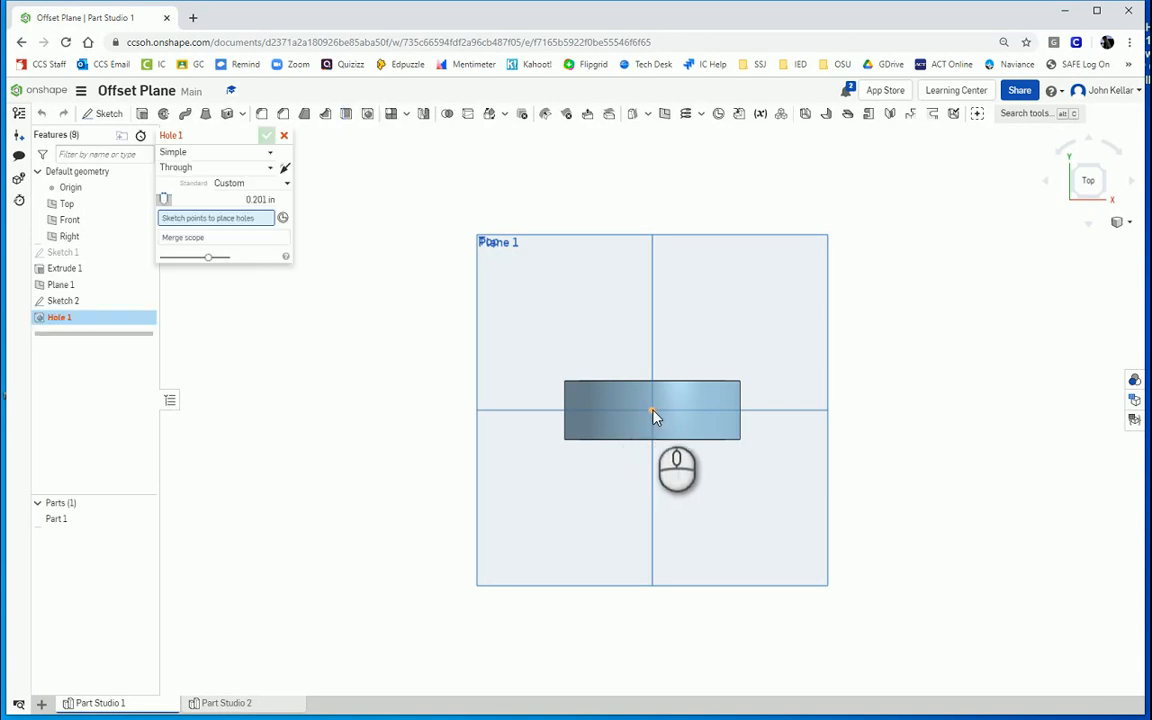
{"action": "left_click", "coordinate": [651, 410]}
{"action": "type", "text": "0.5"}
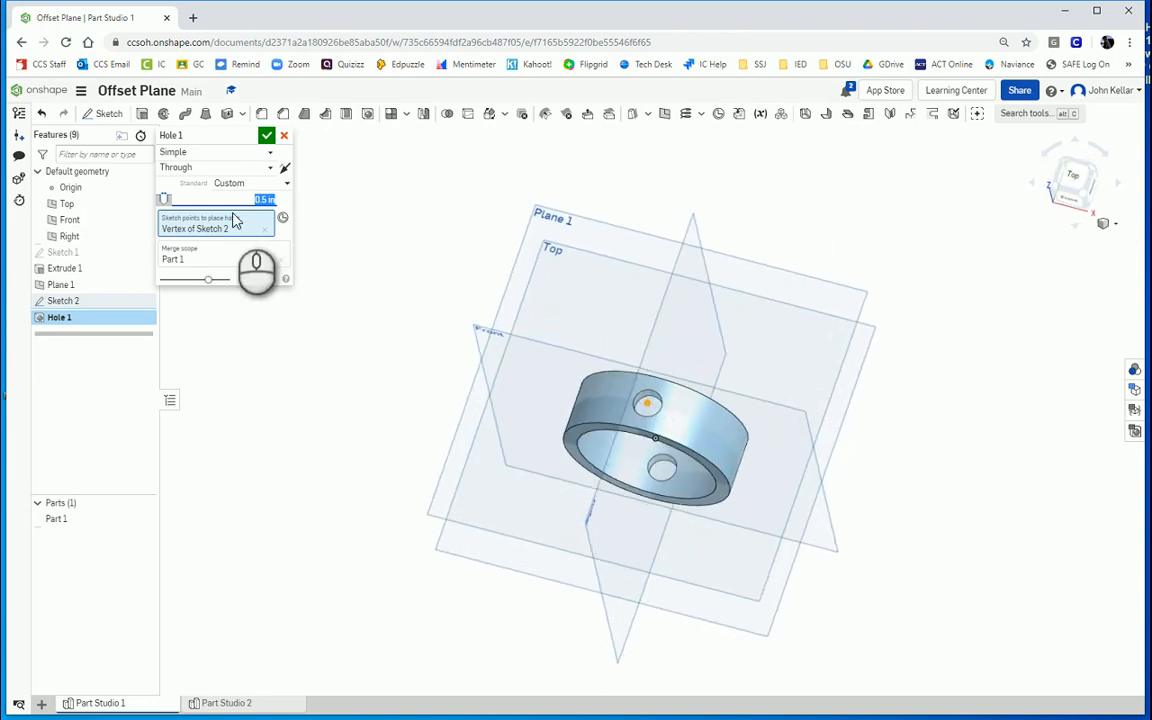
{"action": "left_click", "coordinate": [215, 167]}
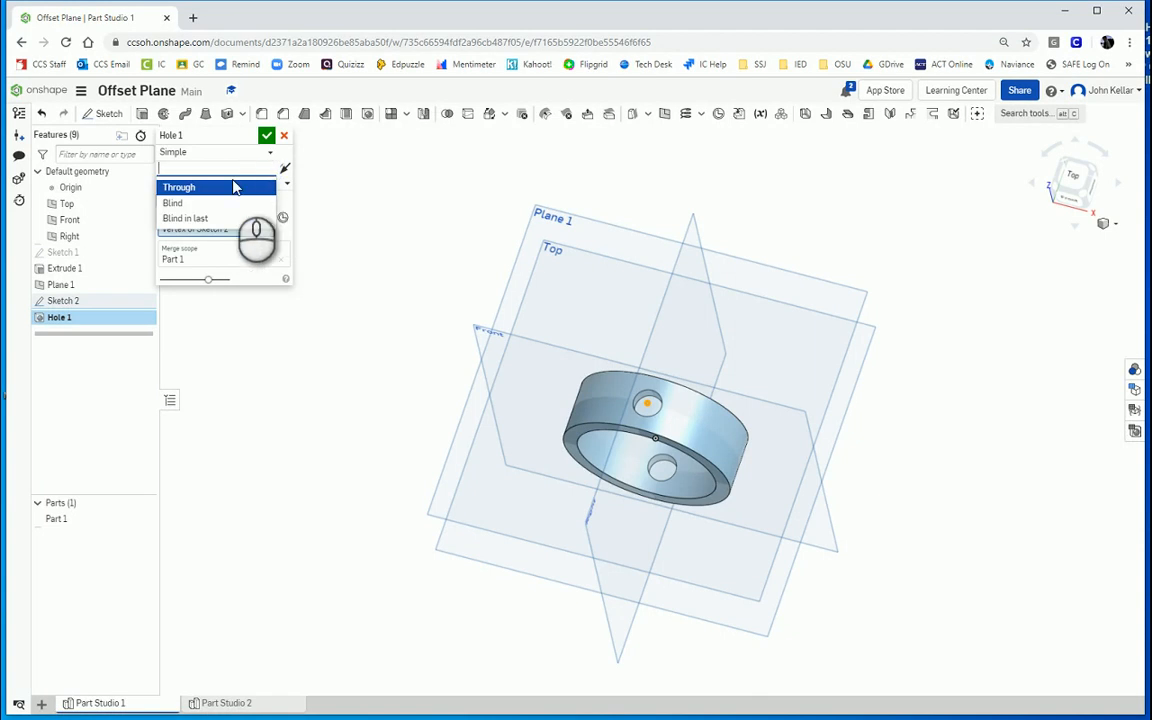
{"action": "mouse_move", "coordinate": [270, 165]}
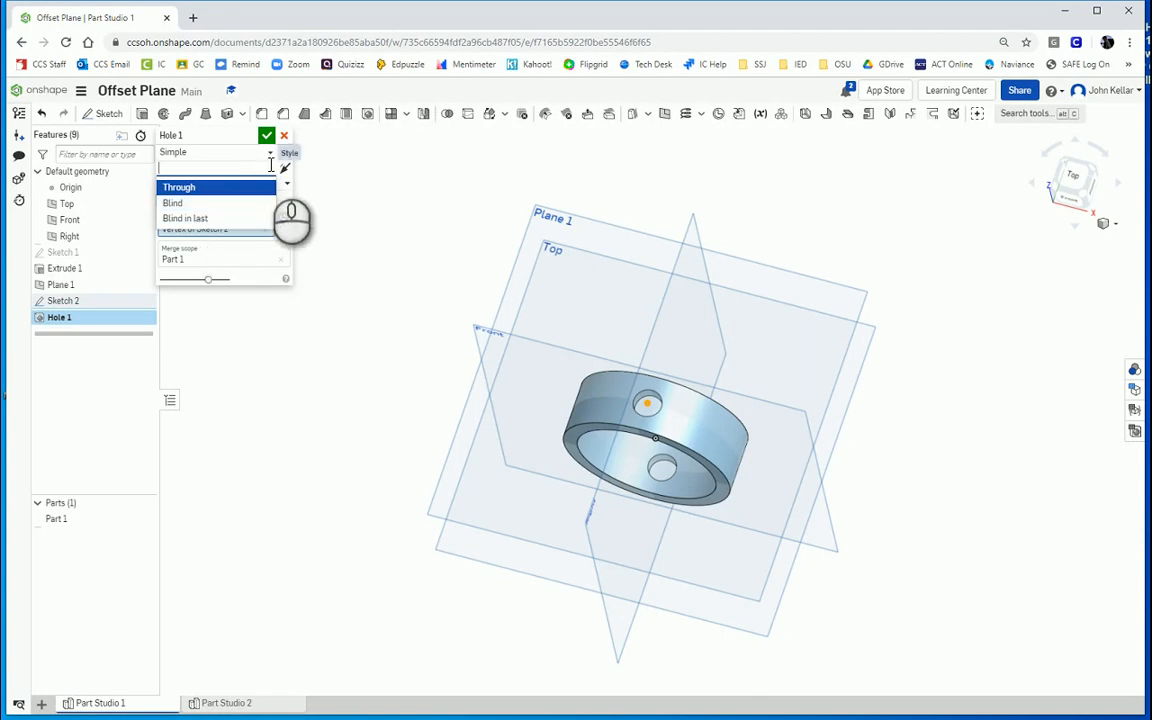
{"action": "left_click", "coordinate": [178, 187]}
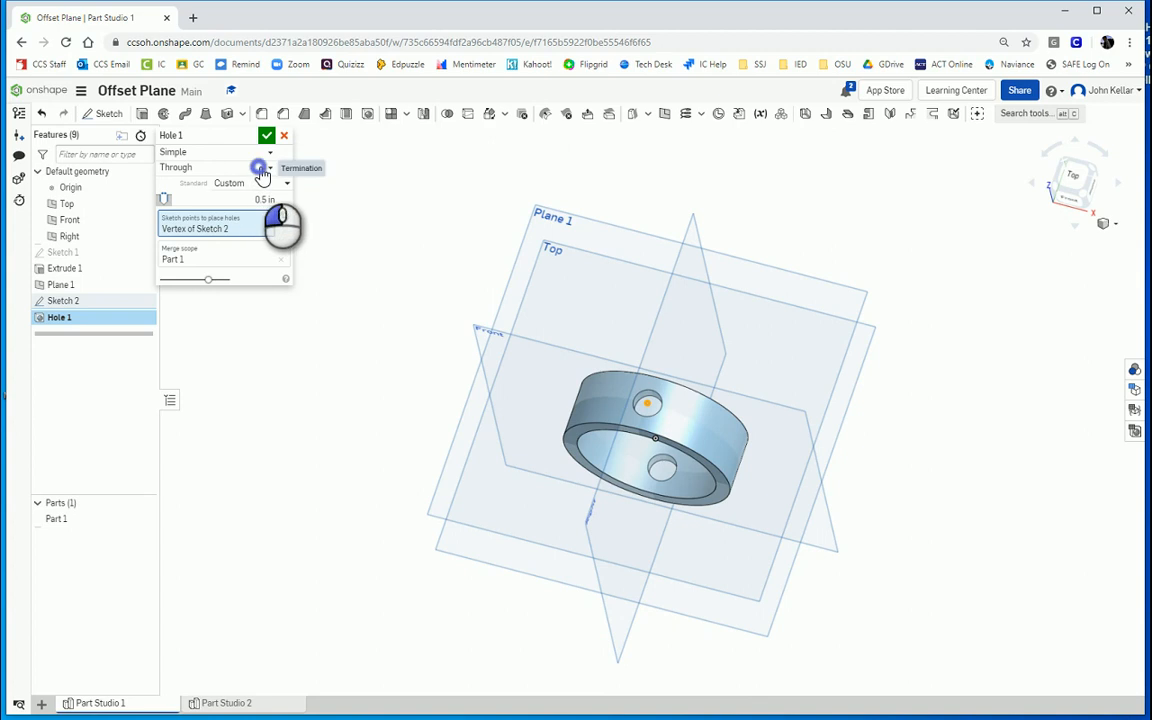
{"action": "left_click", "coordinate": [263, 170]}
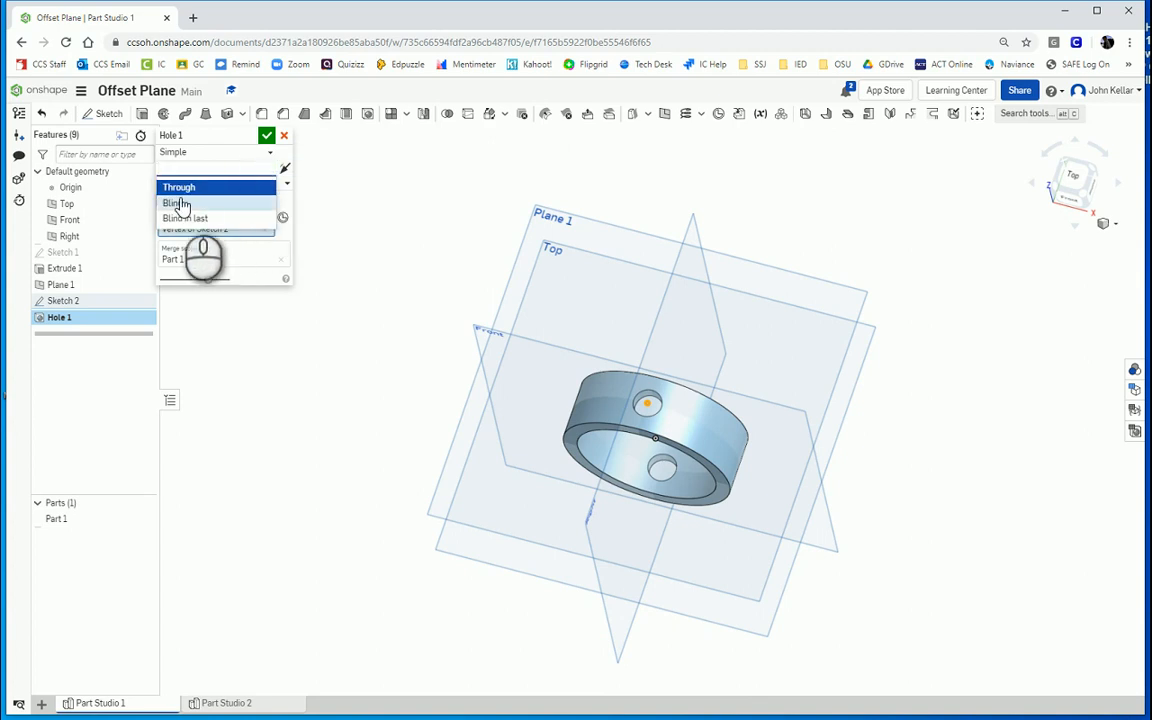
Make Hole 1 a blind hole 0.3 in deep and confirm it.
{"action": "left_click", "coordinate": [175, 203]}
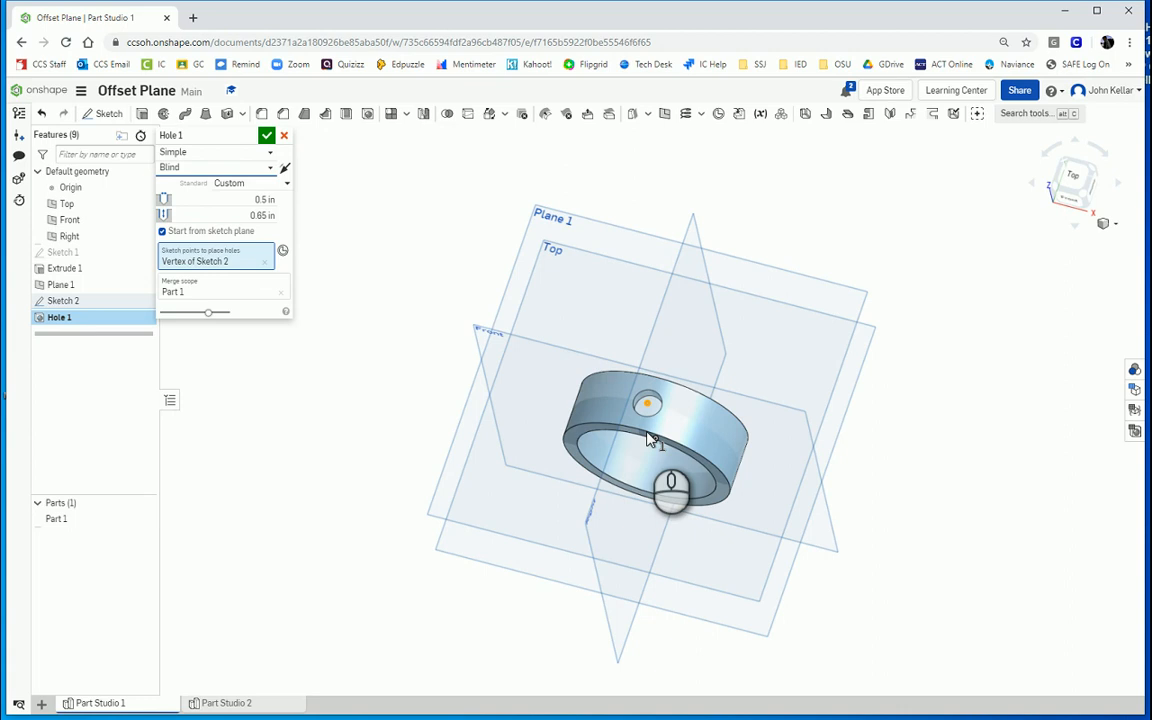
{"action": "mouse_move", "coordinate": [658, 443]}
{"action": "type", "text": "0.25"}
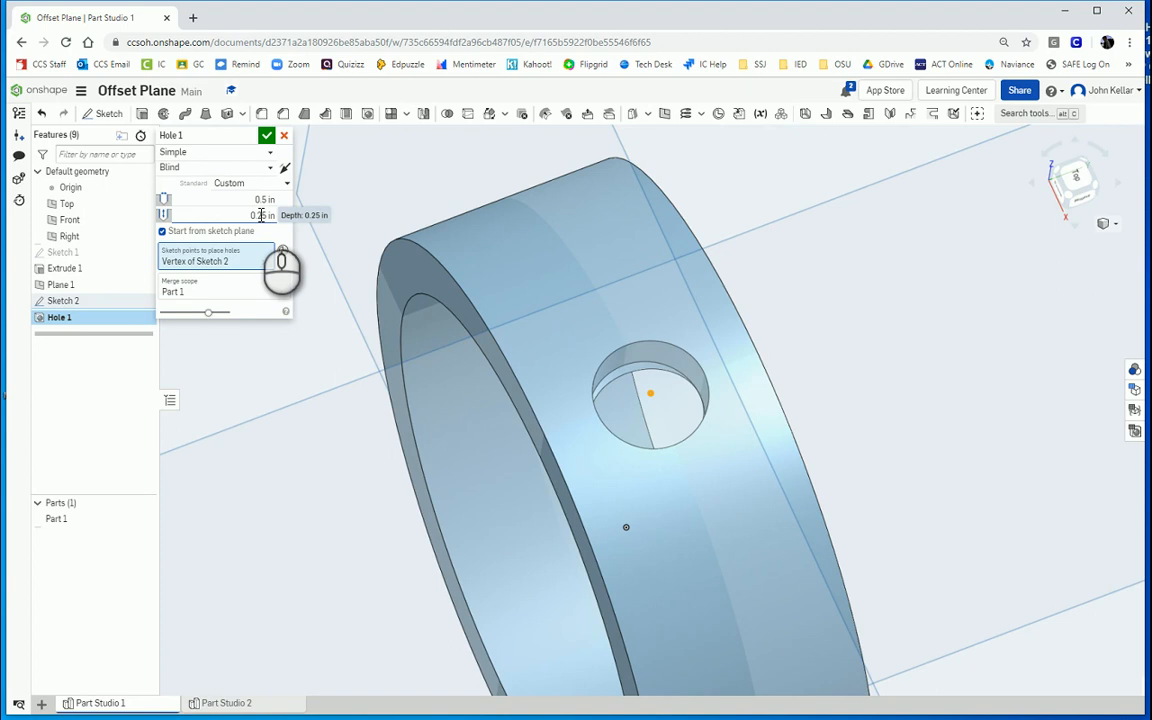
{"action": "left_click", "coordinate": [262, 215]}
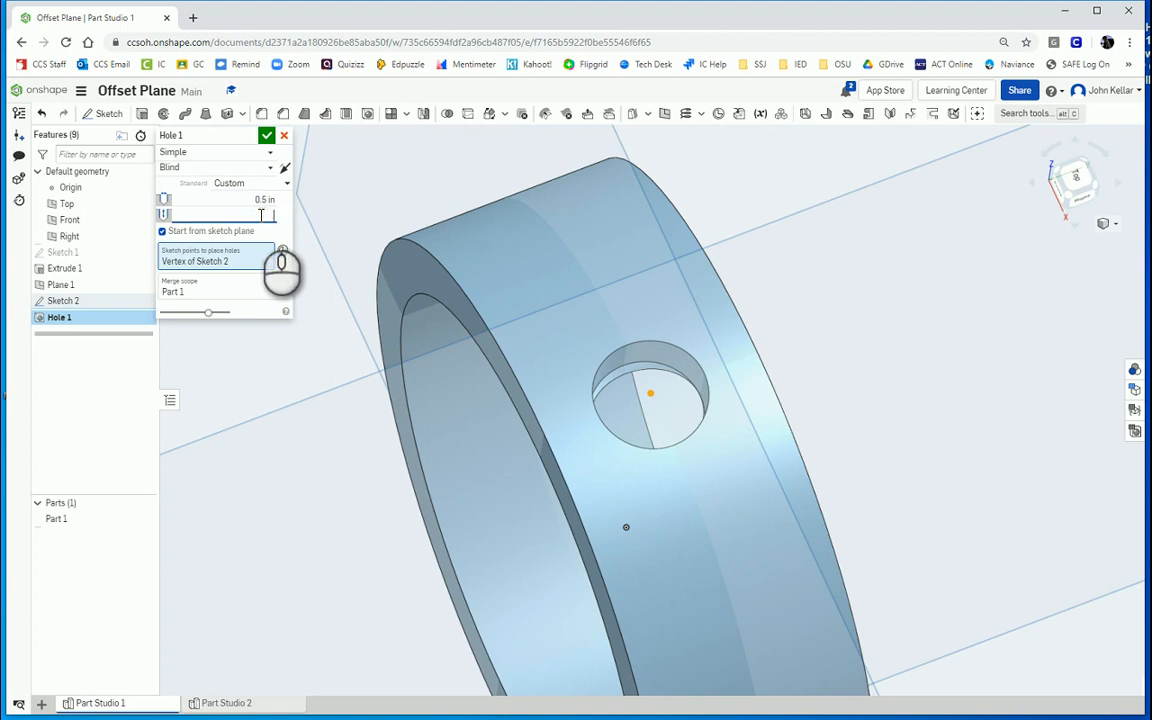
{"action": "type", "text": "0.3 in"}
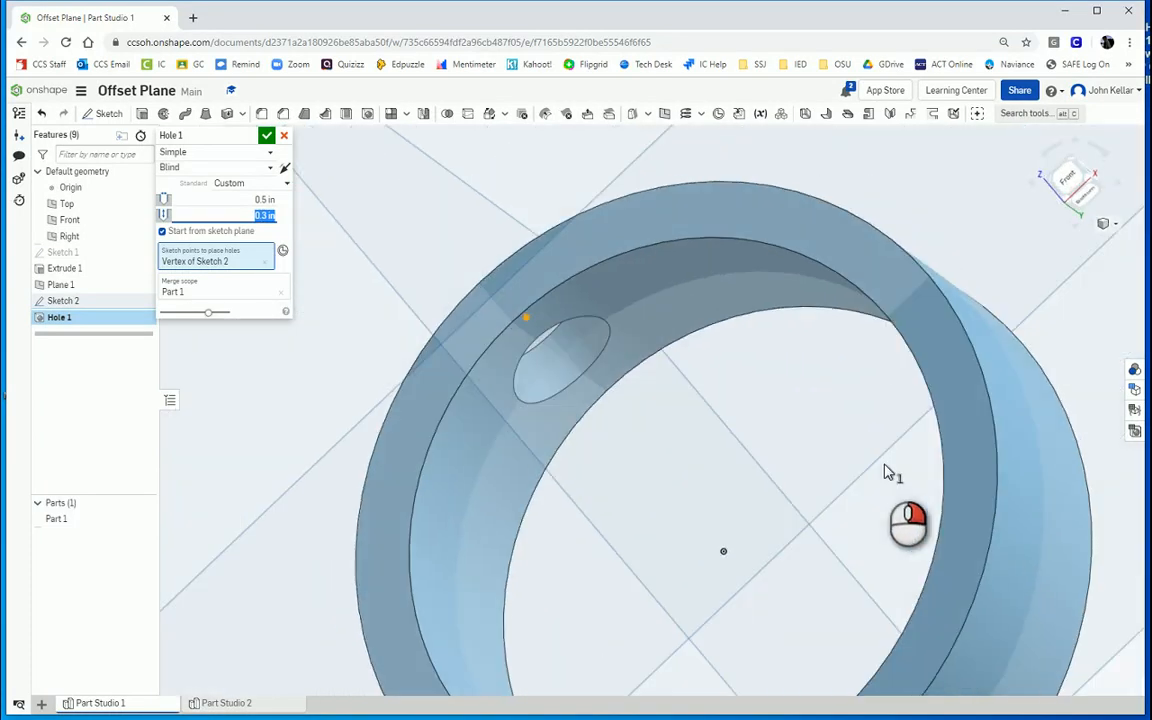
{"action": "left_click", "coordinate": [267, 135]}
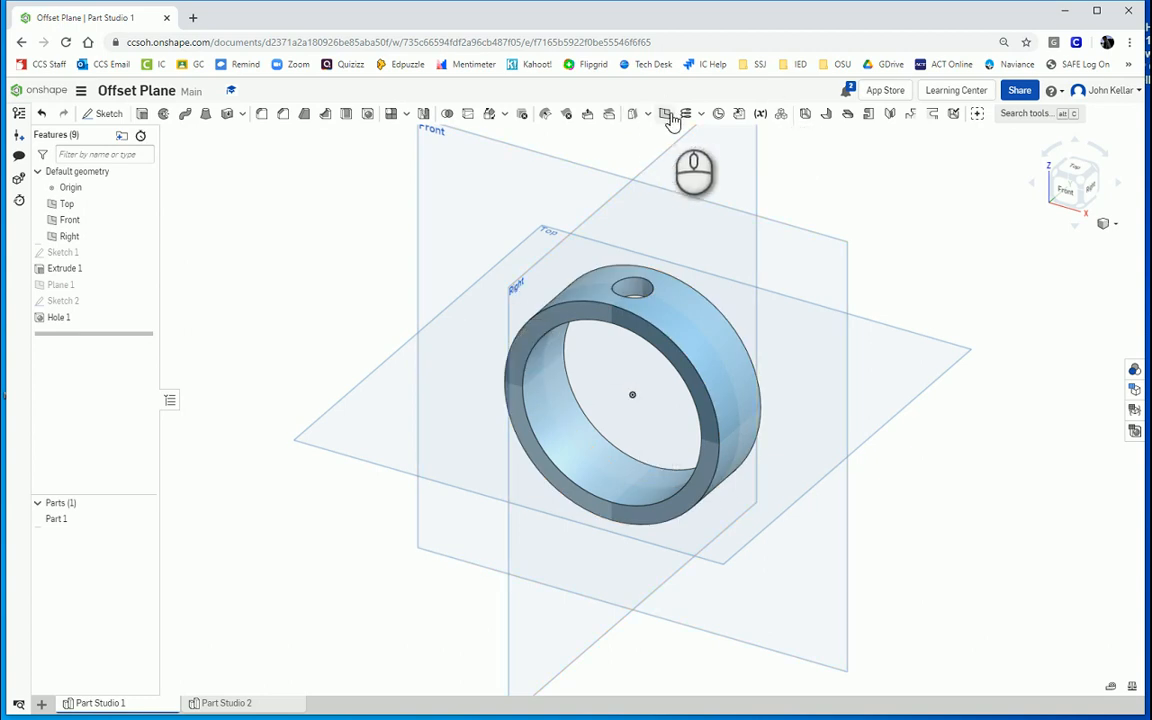
Create Plane 2, offset 1.5 in from the Right plane.
{"action": "left_click", "coordinate": [671, 113]}
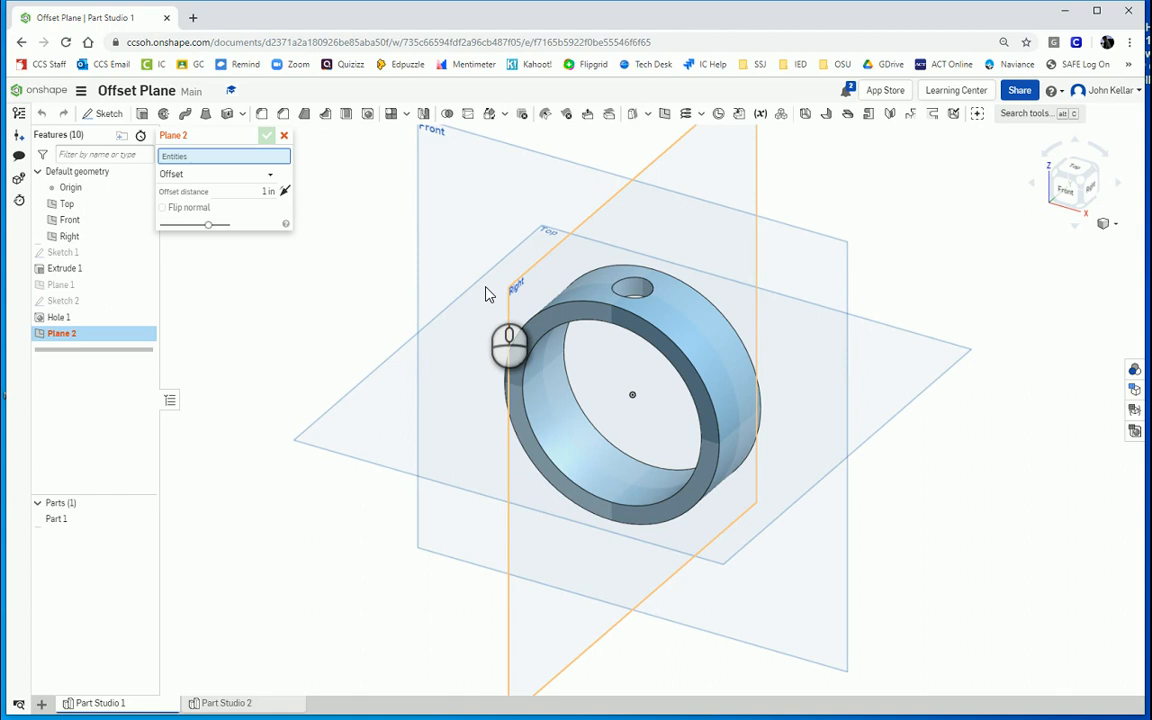
{"action": "left_click", "coordinate": [69, 236]}
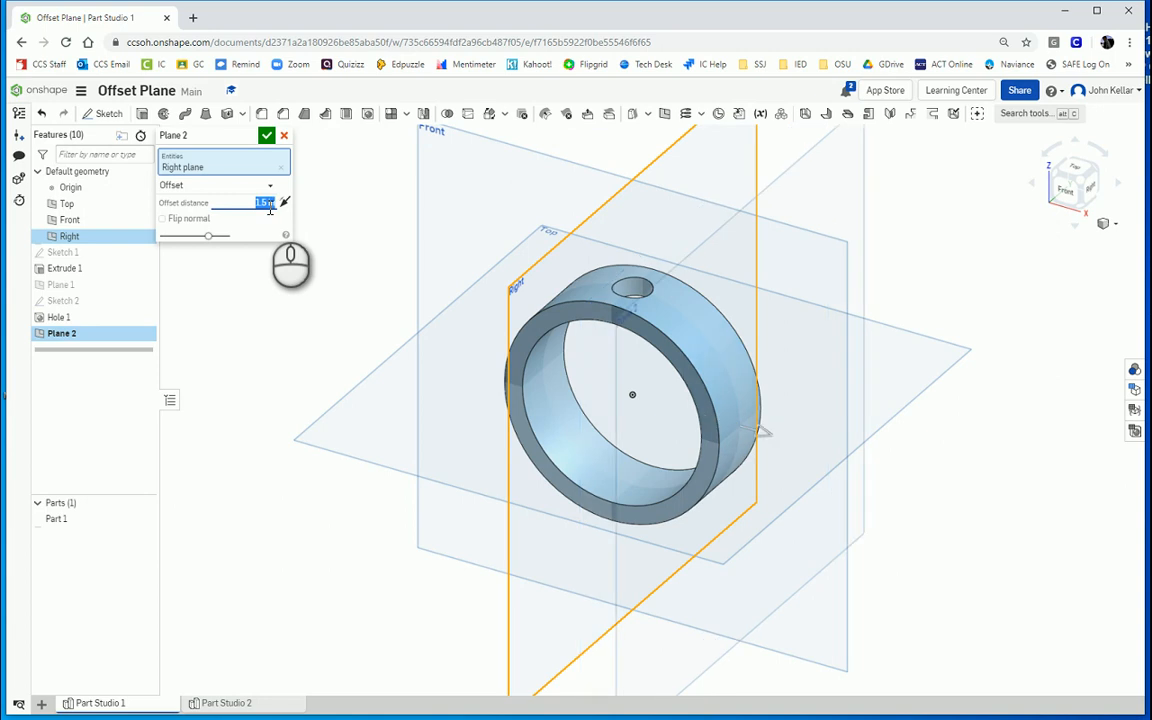
{"action": "left_click", "coordinate": [267, 135]}
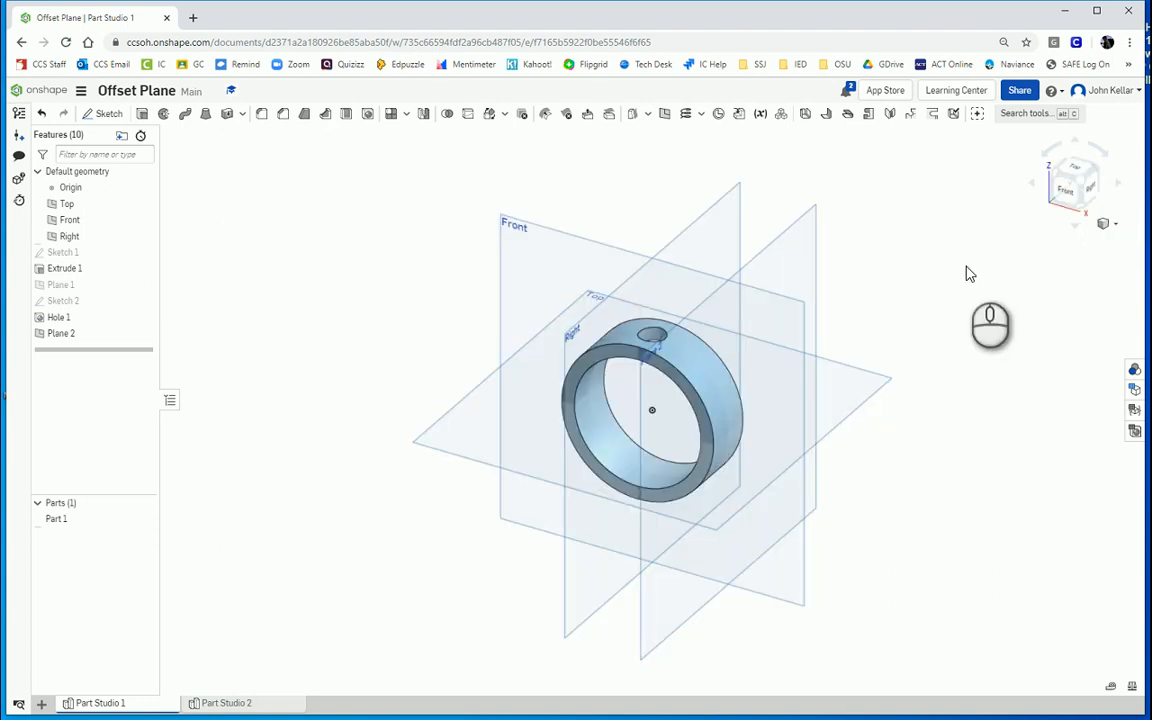
Sketch a 0.5 in circle at the ring's center on Plane 2 as Sketch 3.
{"action": "left_click", "coordinate": [103, 113]}
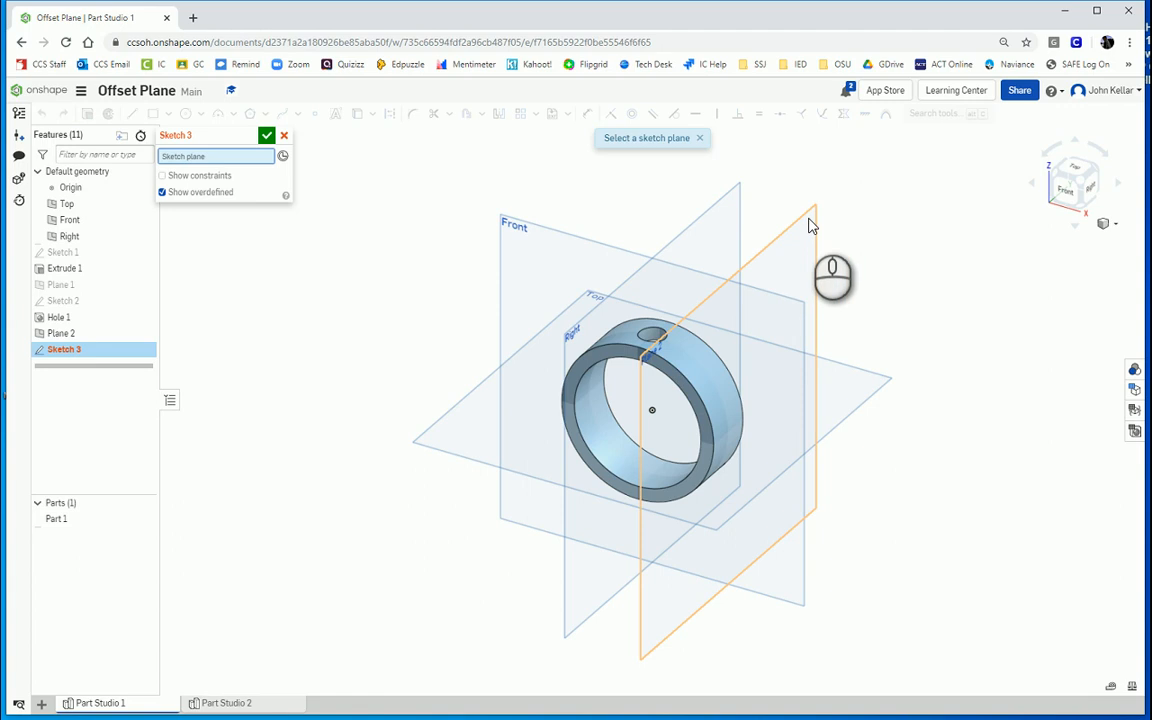
{"action": "left_click", "coordinate": [810, 220]}
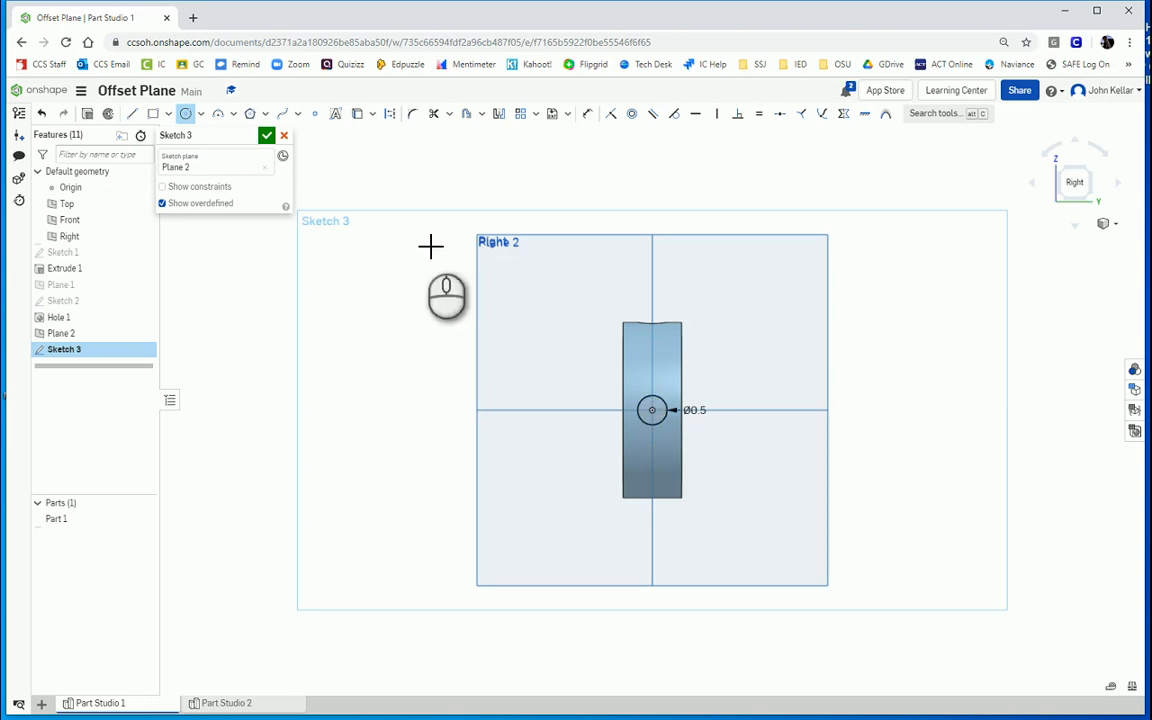
{"action": "left_click", "coordinate": [266, 135]}
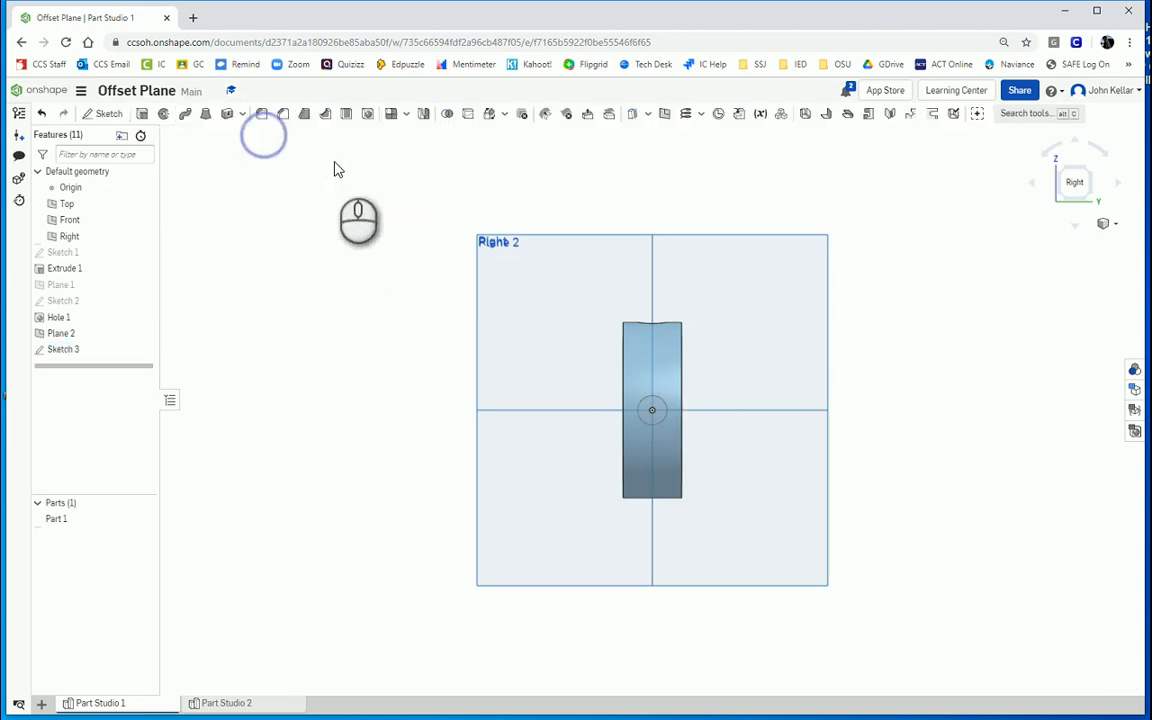
{"action": "mouse_move", "coordinate": [918, 181]}
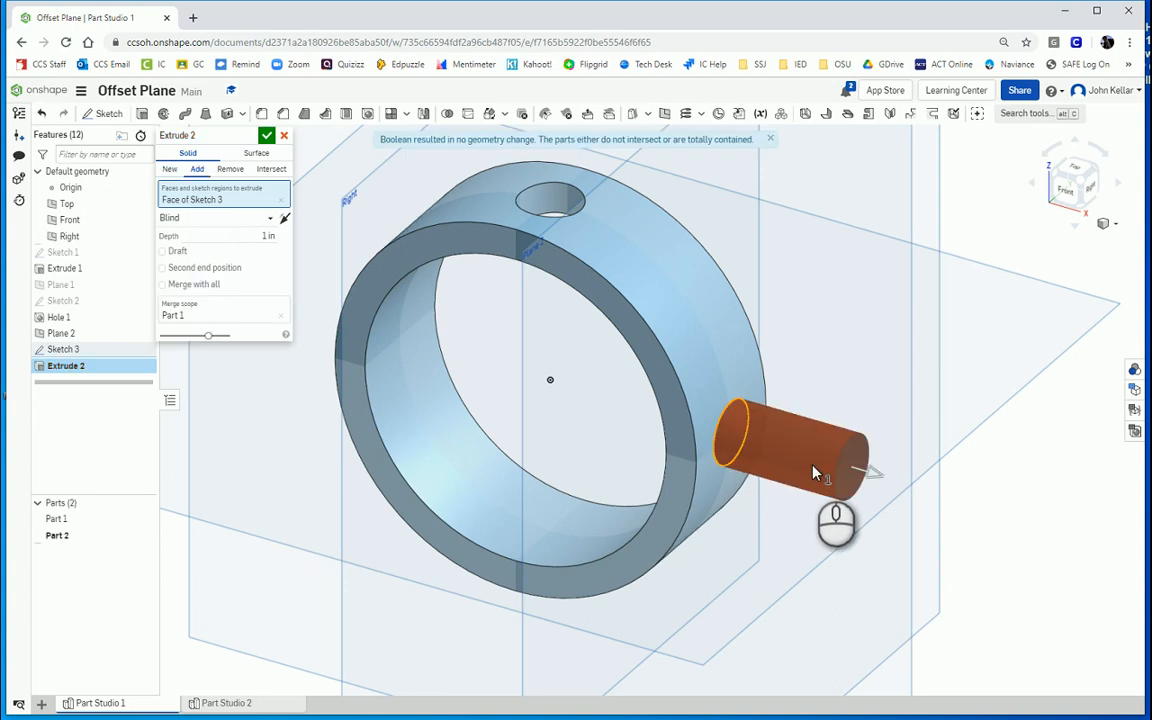
{"action": "mouse_move", "coordinate": [745, 442]}
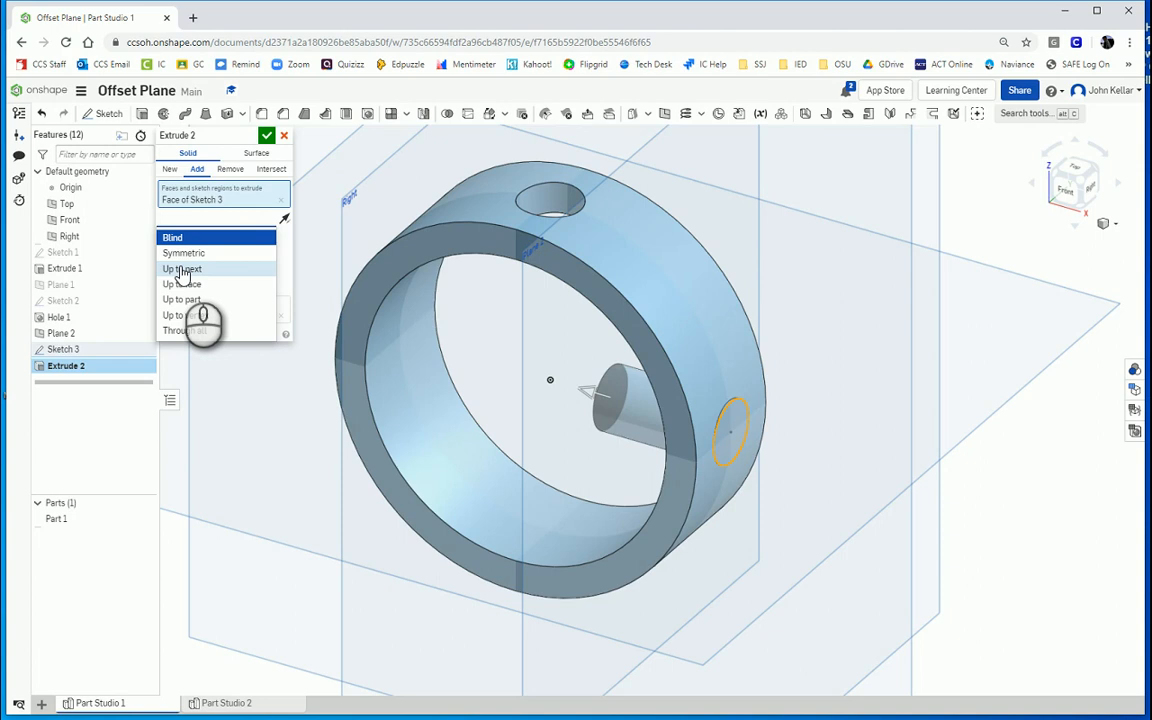
Extrude Sketch 3's circle into a pin (Extrude 2) joining the ring's outer wall.
{"action": "left_click", "coordinate": [182, 269]}
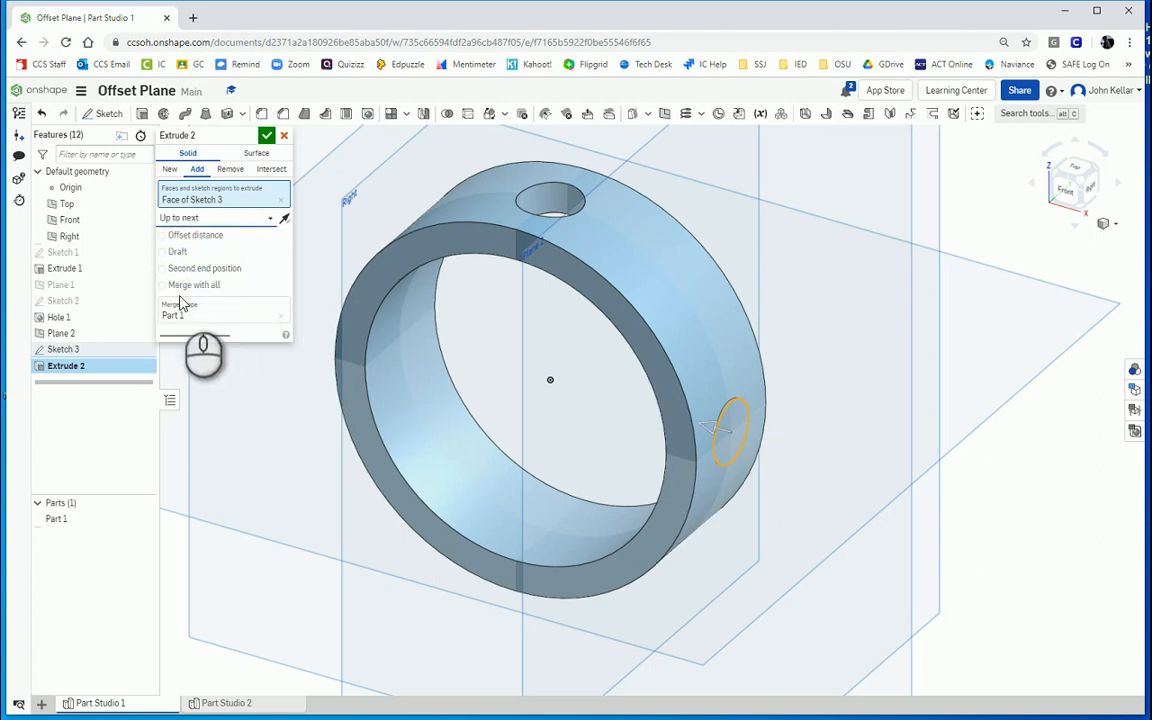
{"action": "left_click", "coordinate": [164, 268]}
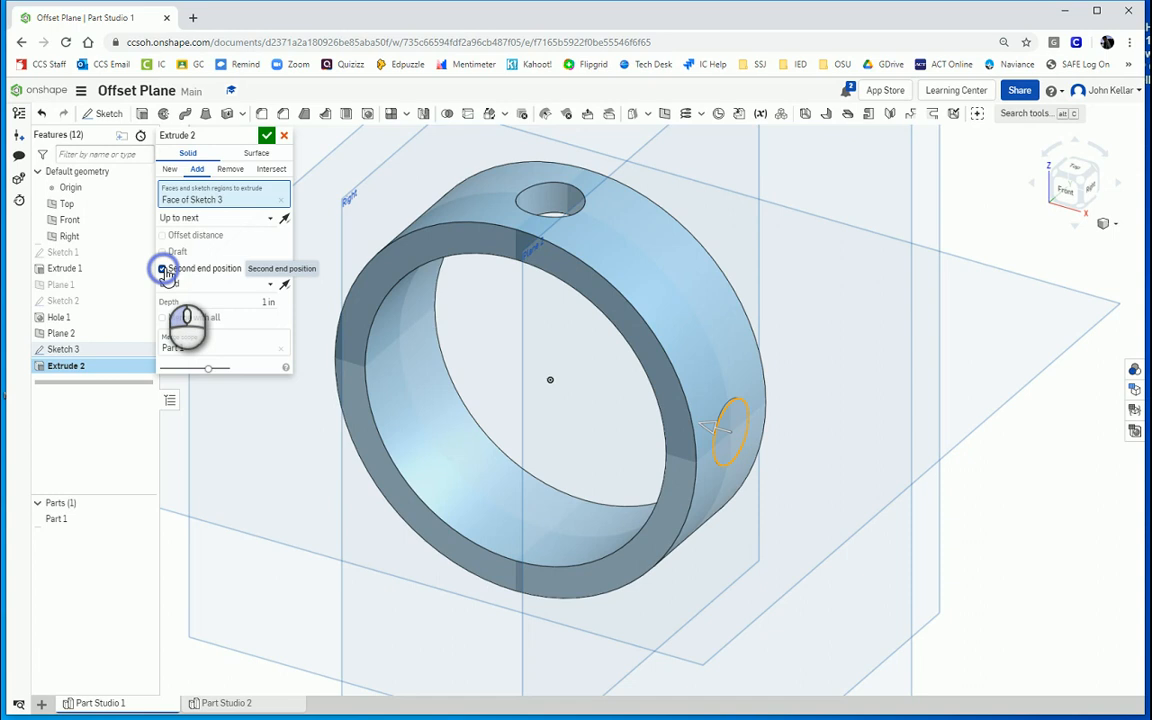
{"action": "left_click", "coordinate": [162, 268]}
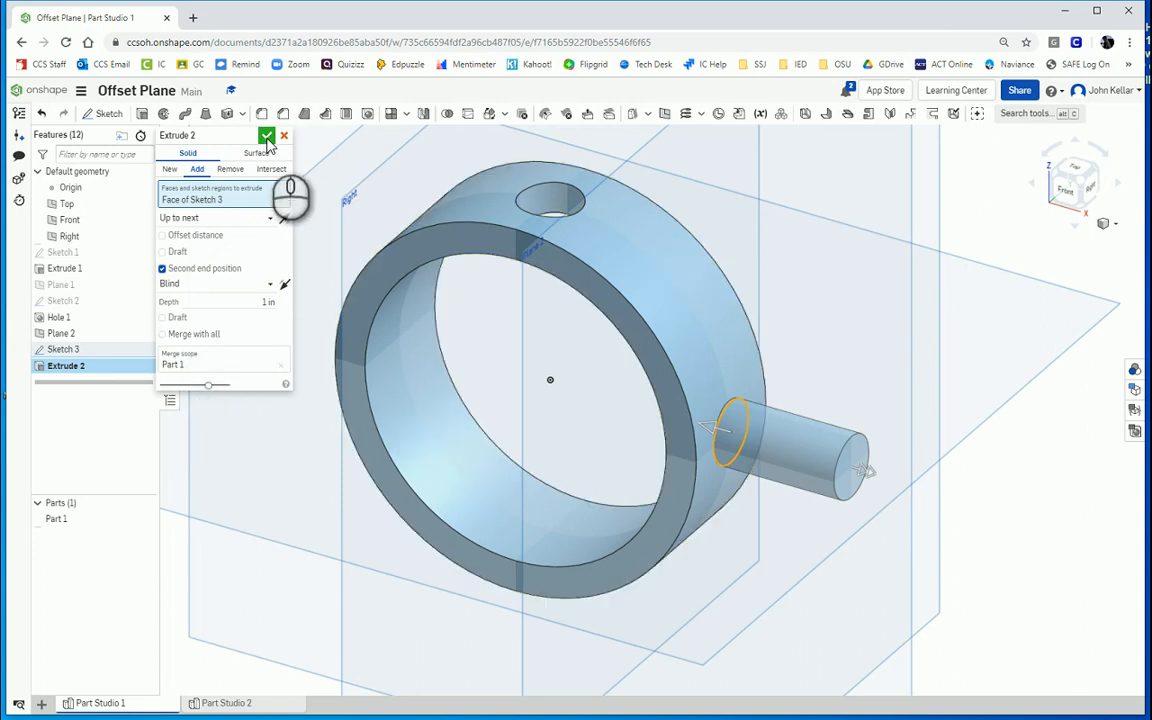
{"action": "left_click", "coordinate": [267, 135]}
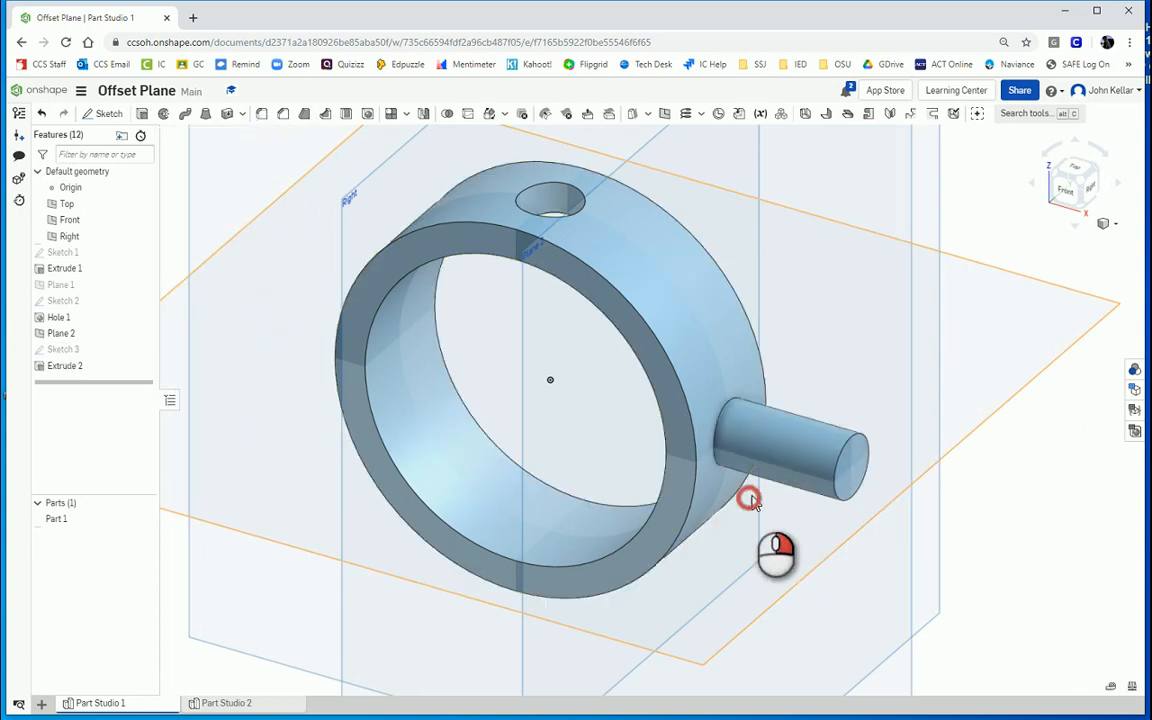
{"action": "left_click_drag", "start_coordinate": [750, 500], "coordinate": [765, 473]}
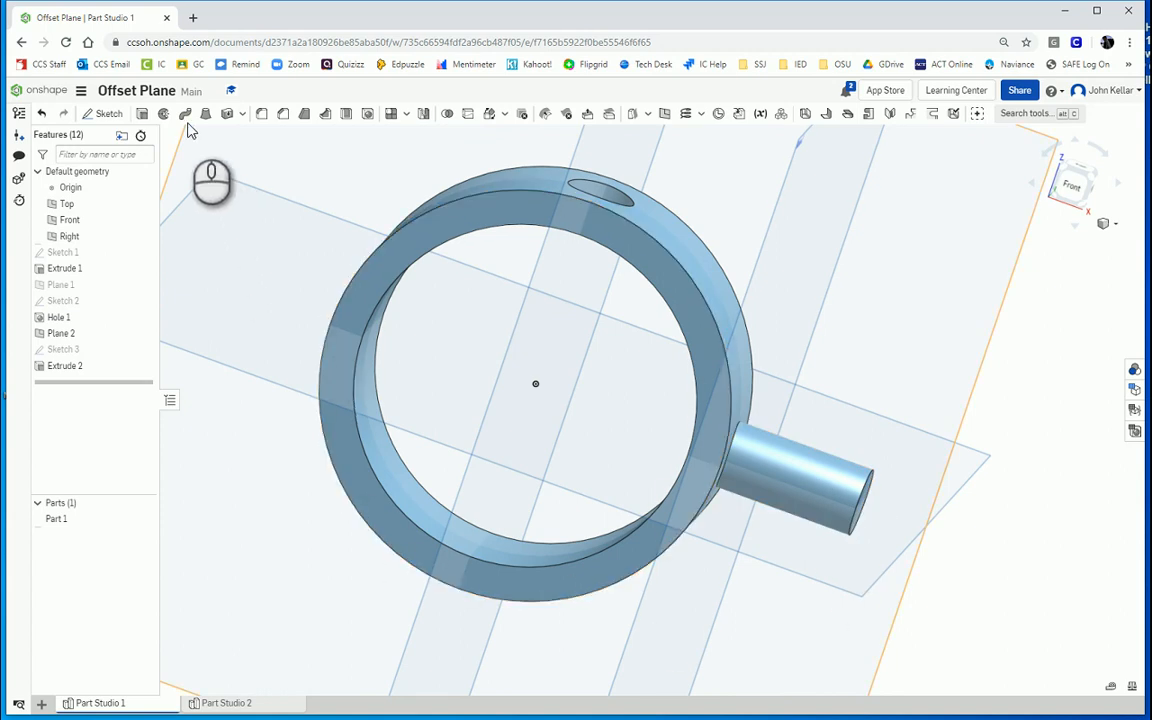
Circular-pattern Extrude 2 around the ring edge: 3 instances over 180 degrees.
{"action": "left_click", "coordinate": [390, 113]}
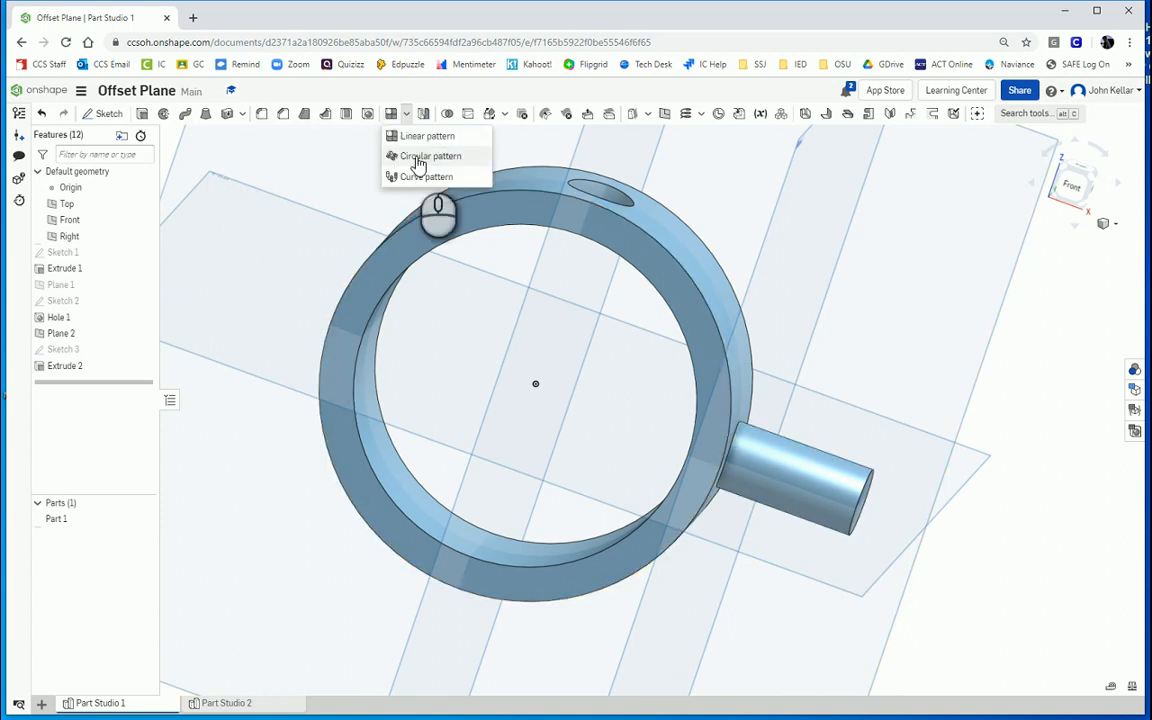
{"action": "left_click", "coordinate": [430, 156]}
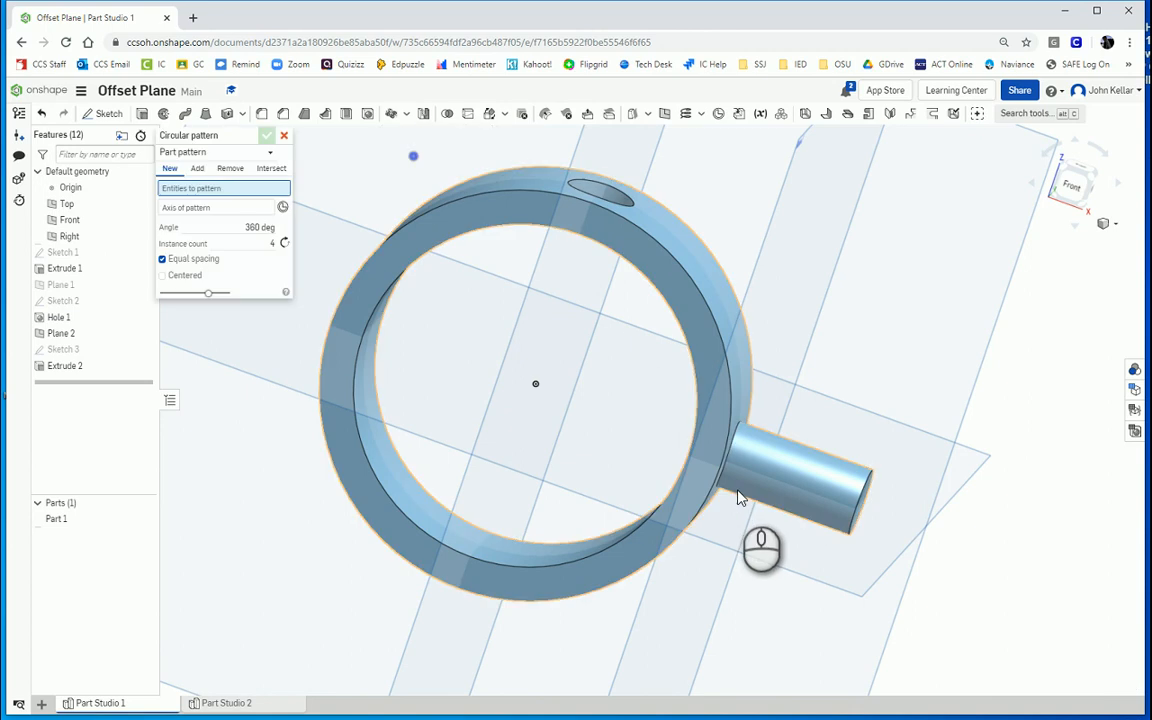
{"action": "left_click", "coordinate": [267, 135]}
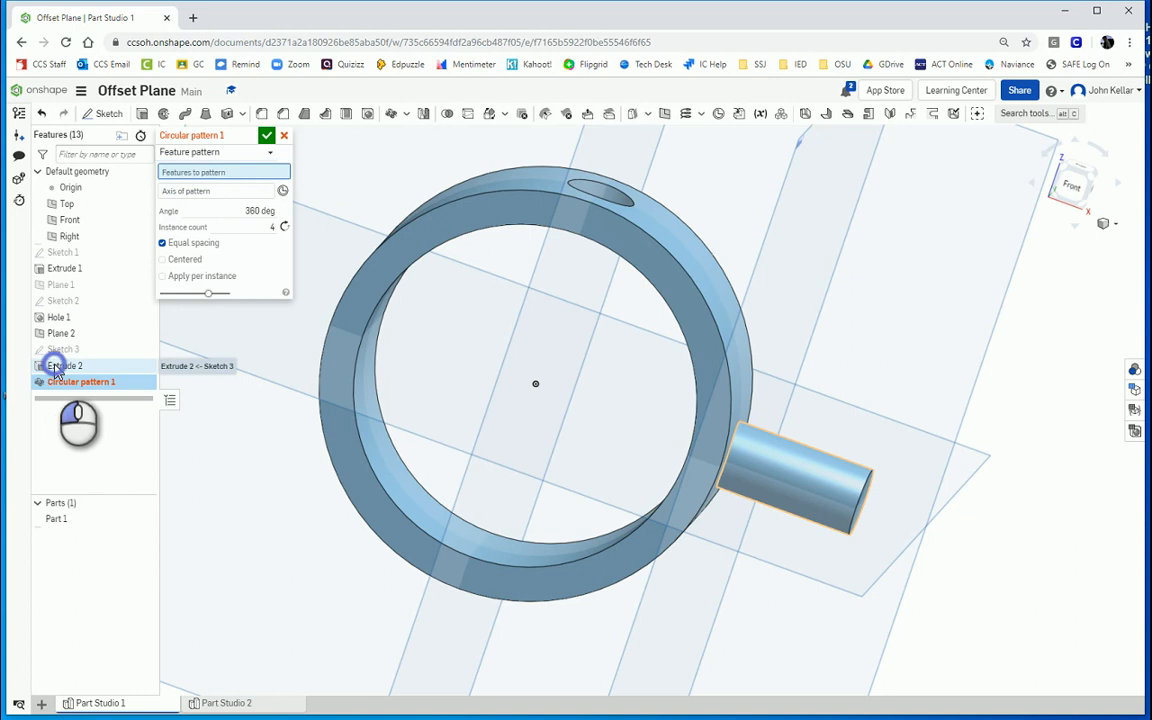
{"action": "left_click", "coordinate": [63, 365]}
{"action": "type", "text": "180"}
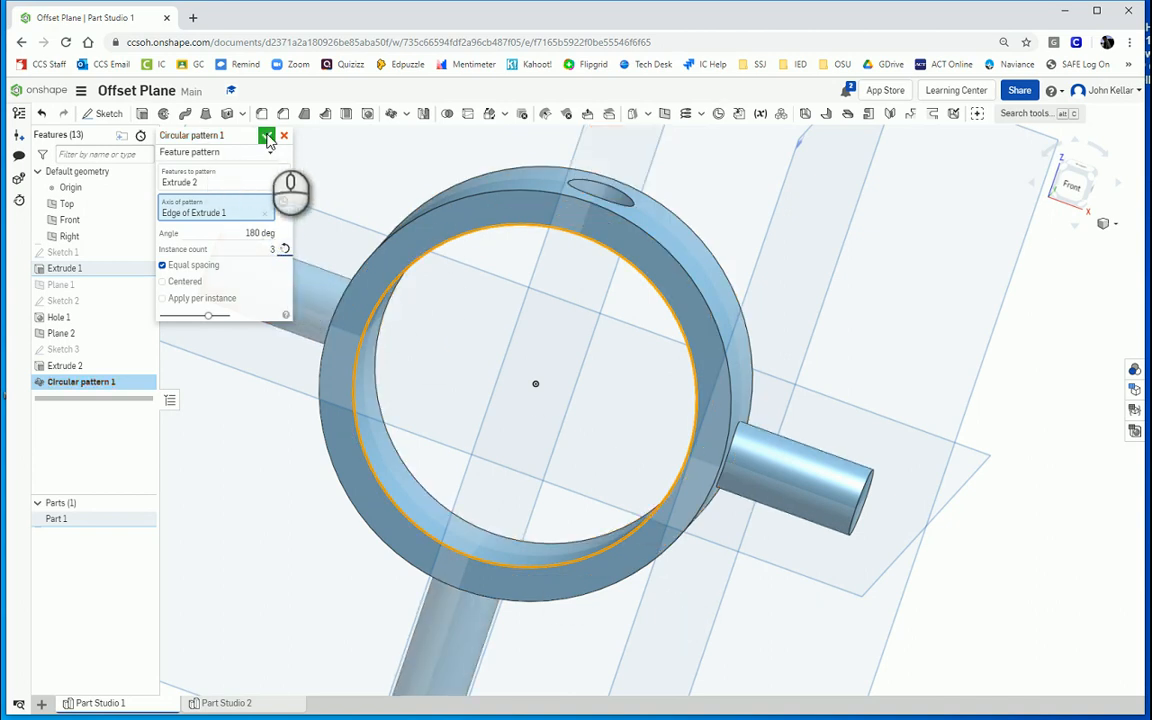
{"action": "left_click", "coordinate": [267, 135]}
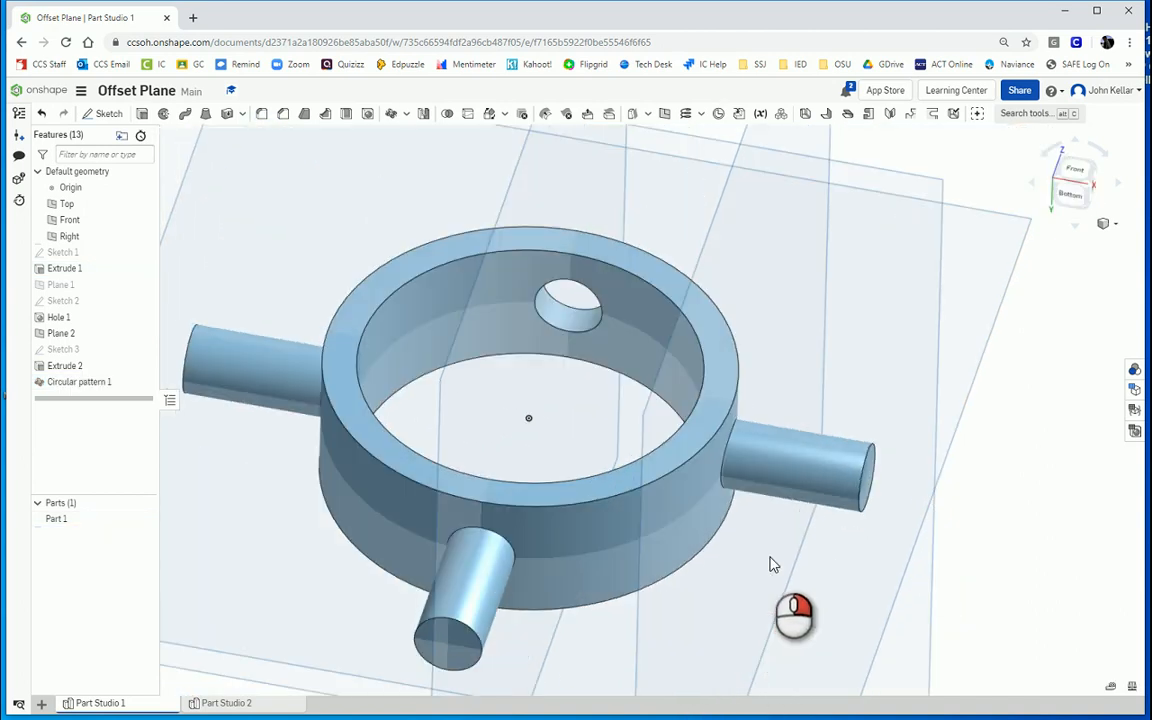
{"action": "left_click_drag", "start_coordinate": [773, 563], "coordinate": [735, 617]}
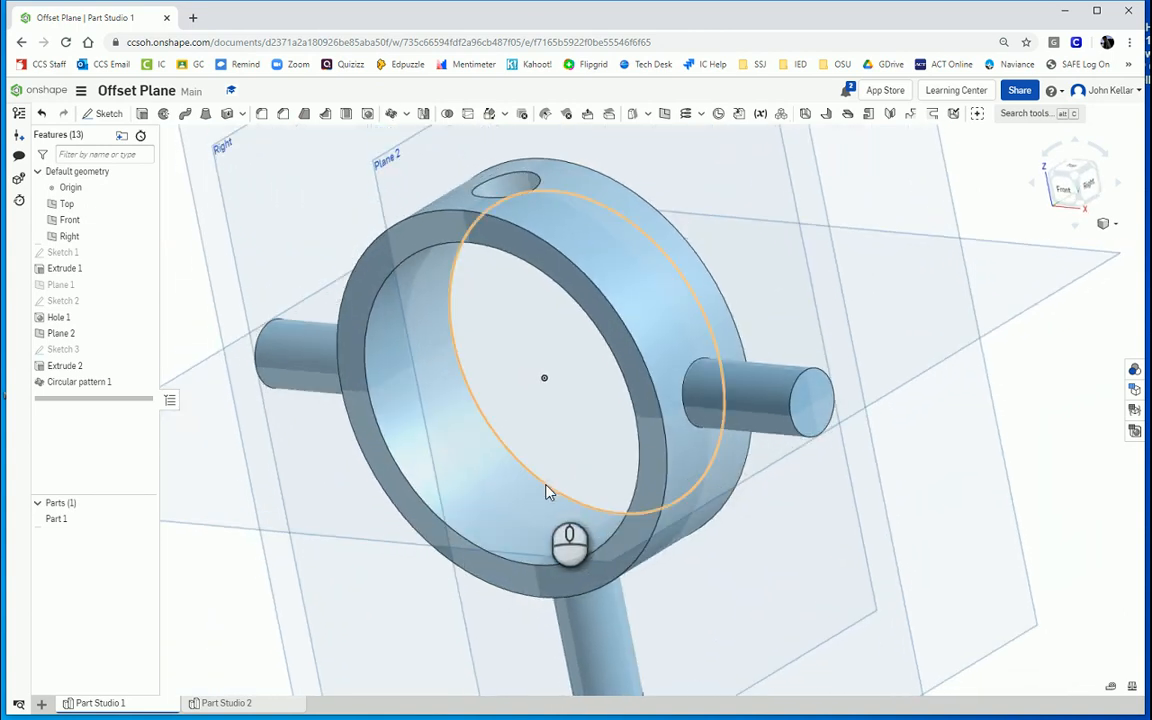
{"action": "left_click", "coordinate": [226, 703]}
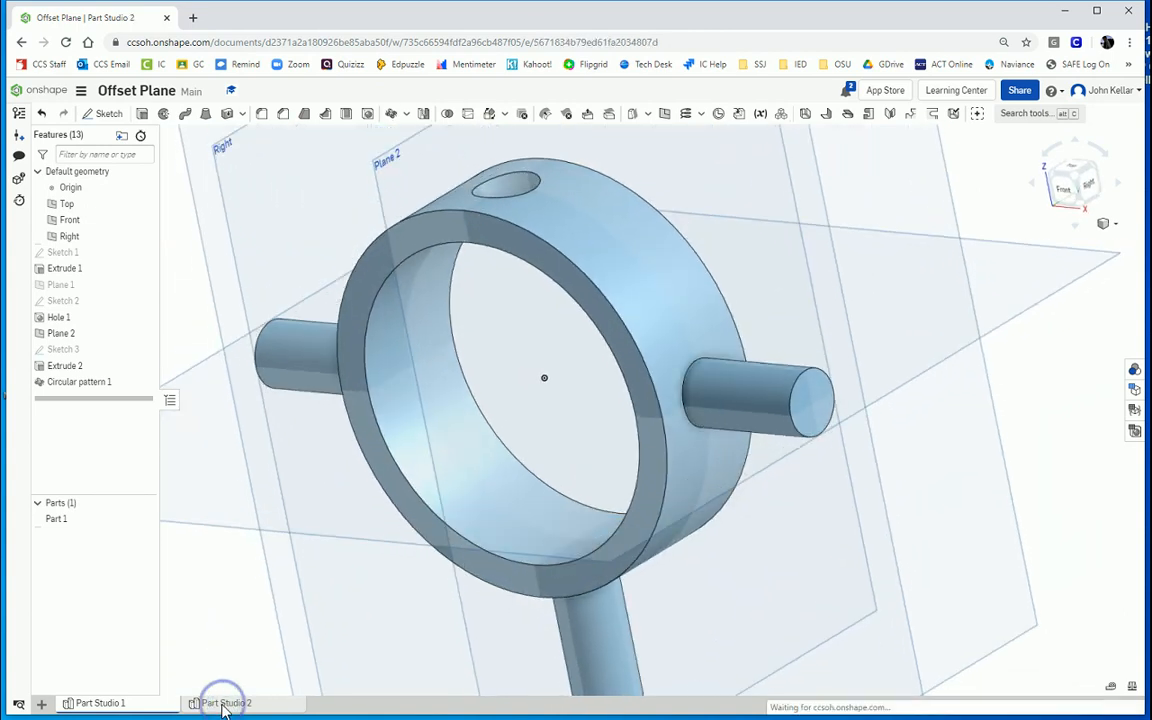
Switch to Part Studio 2 and start, then cancel, a sketch on the wedge's slanted face.
{"action": "left_click", "coordinate": [226, 703]}
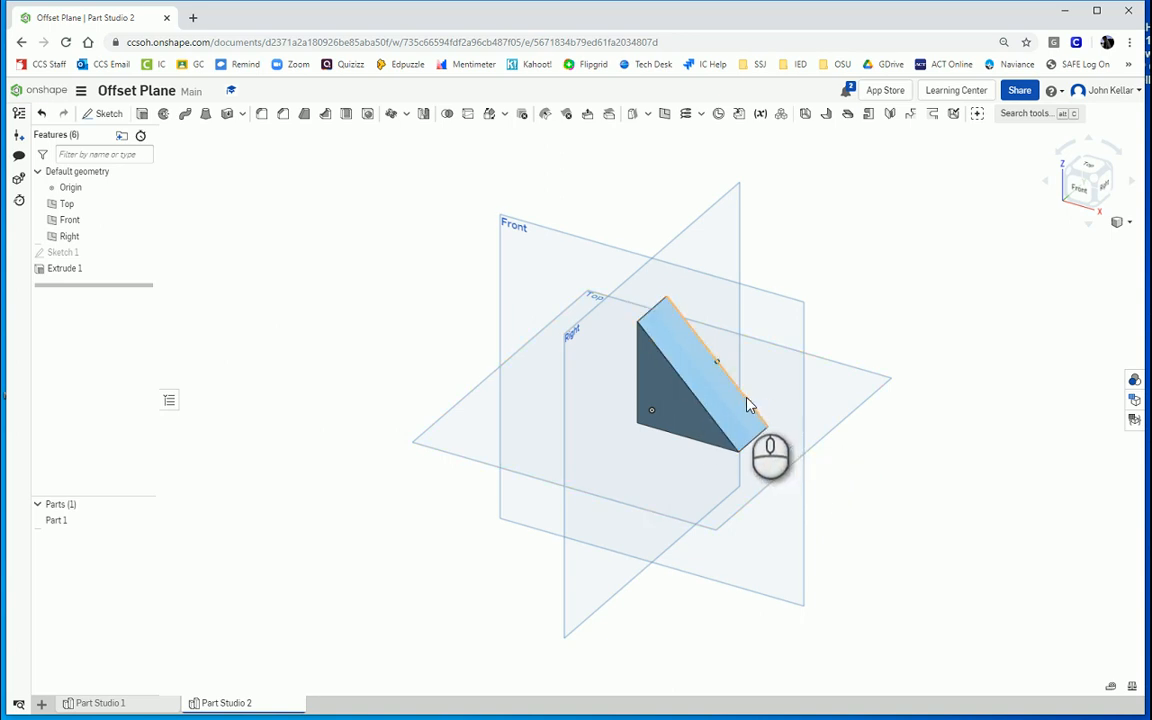
{"action": "left_click", "coordinate": [103, 113]}
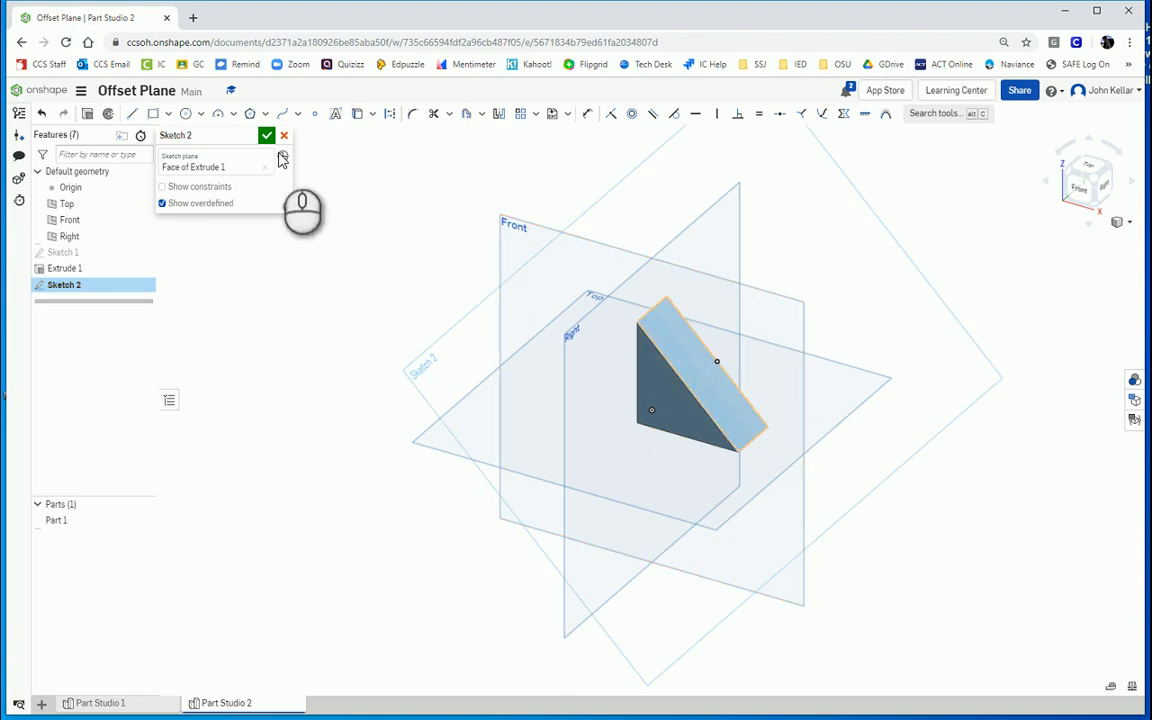
{"action": "left_click", "coordinate": [284, 135]}
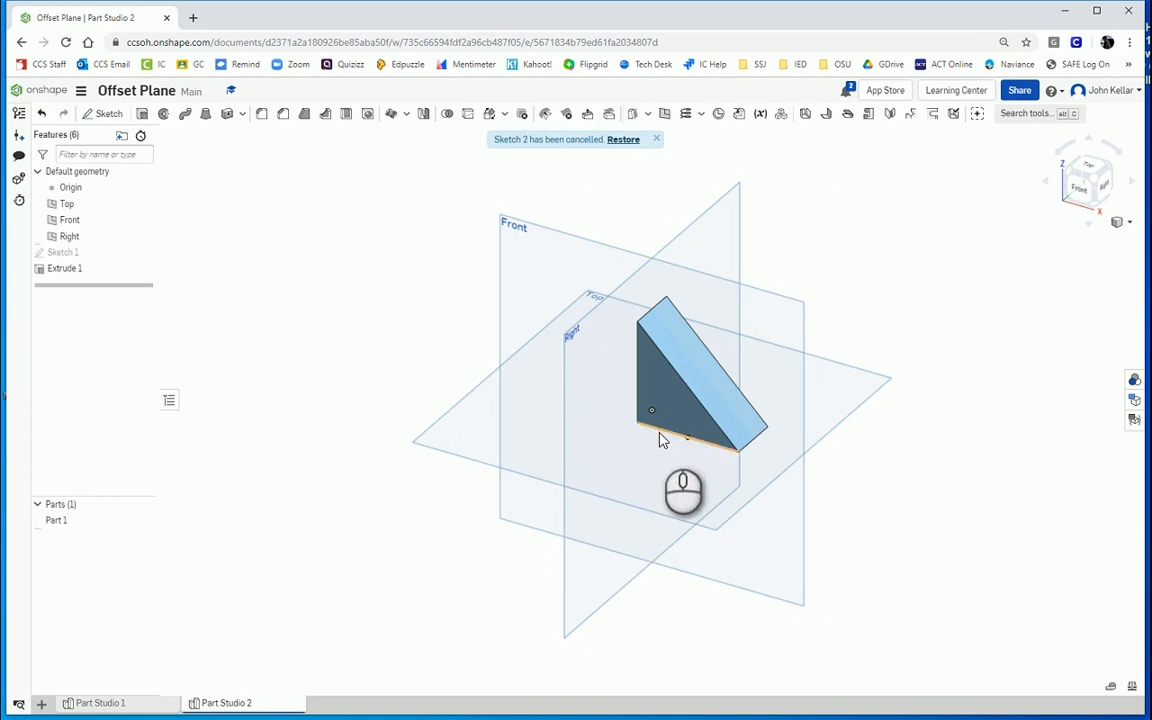
{"action": "mouse_move", "coordinate": [715, 453]}
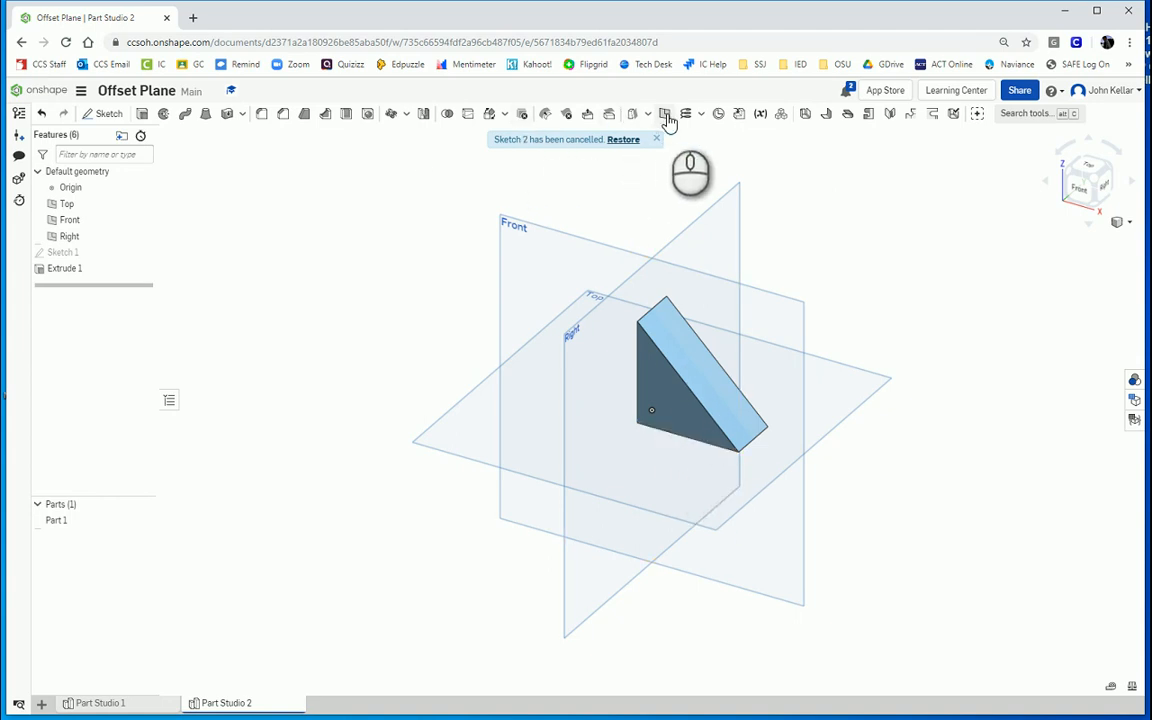
Create Plane 1 offset from the triangular block's vertical back face.
{"action": "left_click", "coordinate": [665, 113]}
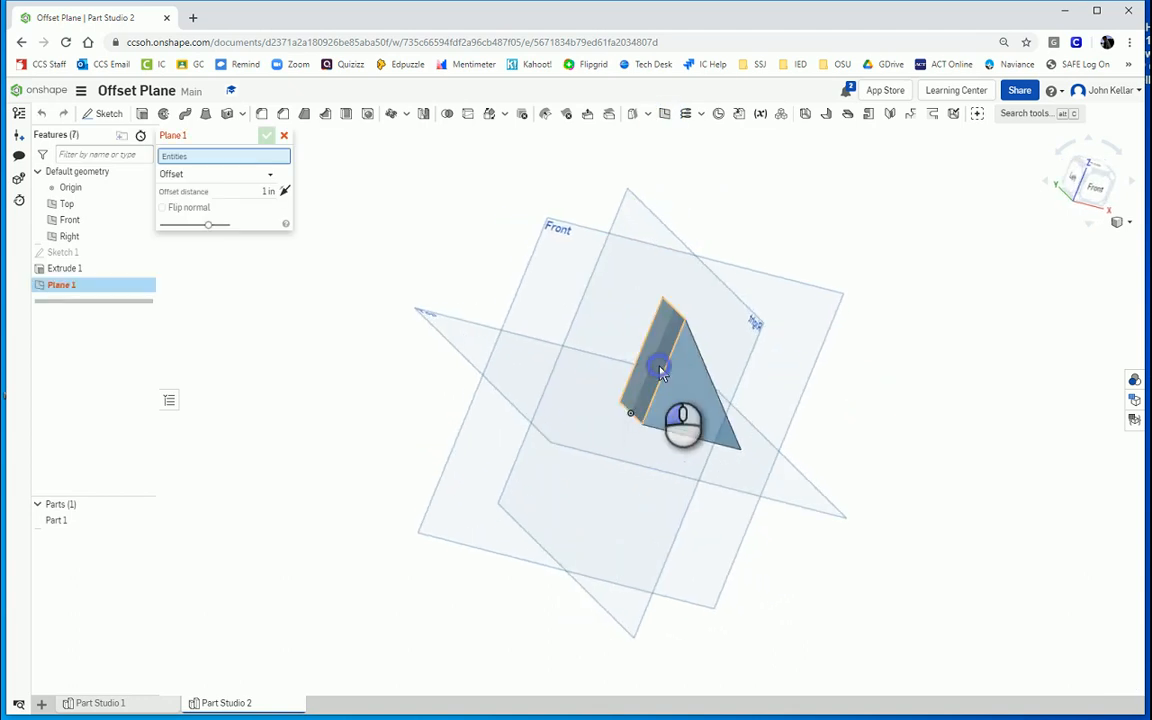
{"action": "left_click", "coordinate": [660, 370]}
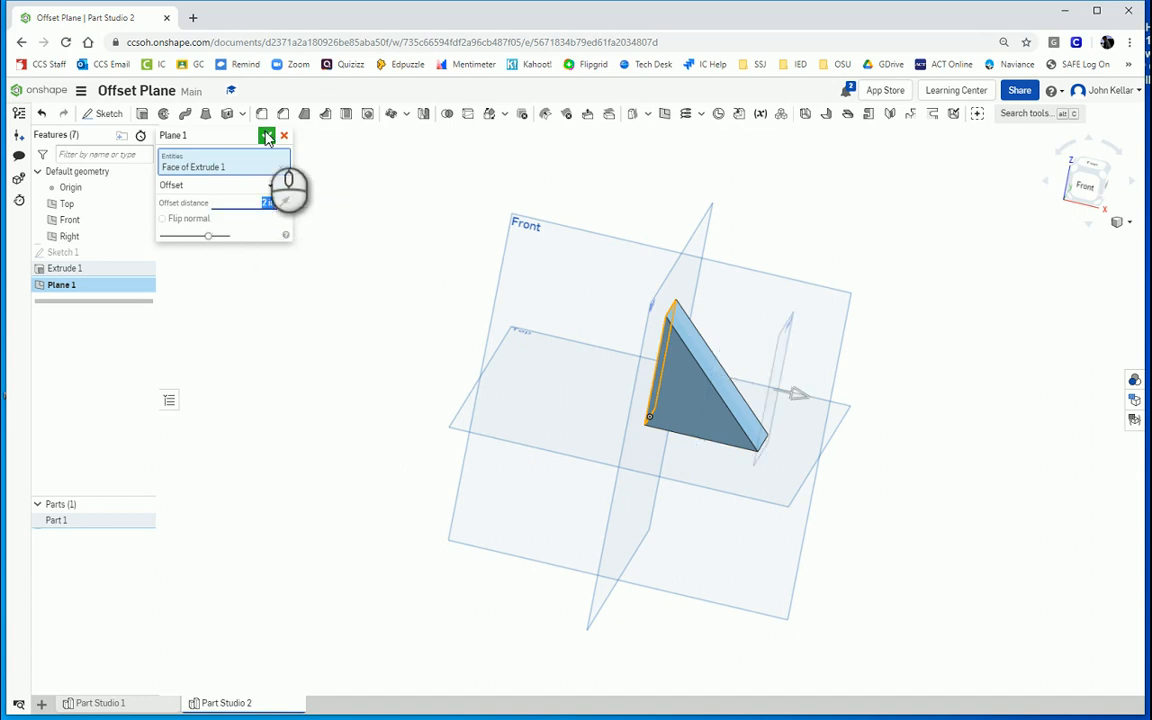
{"action": "left_click", "coordinate": [266, 135]}
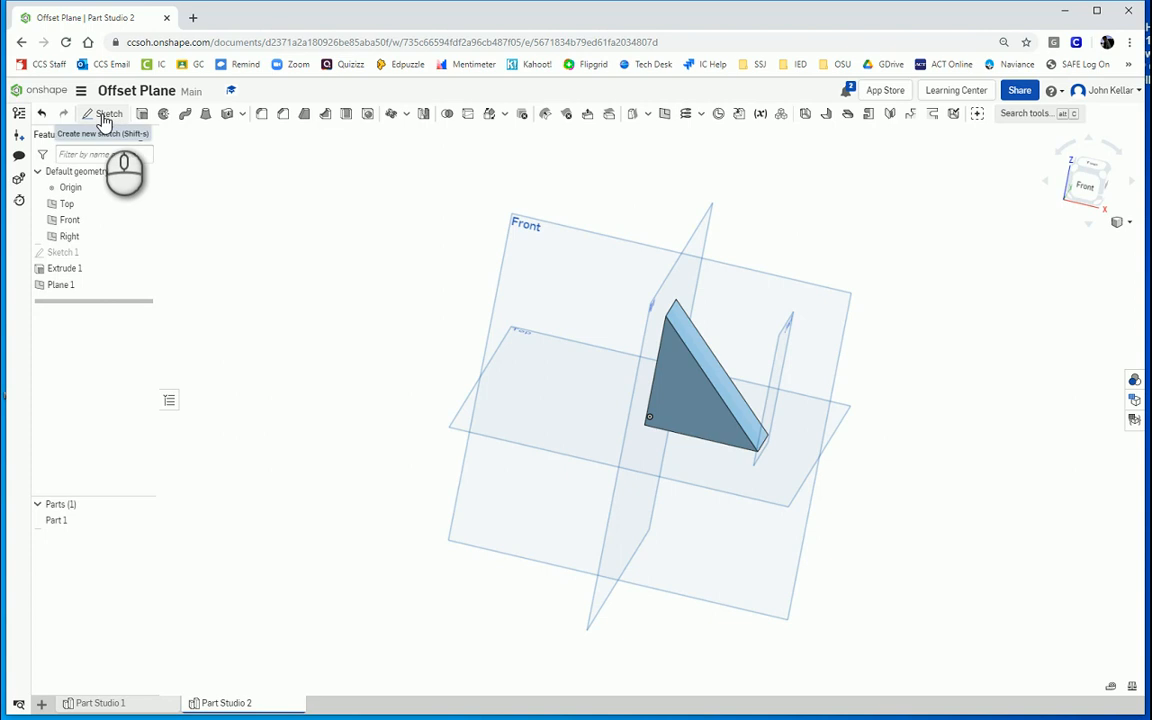
Sketch two Ø0.5 circles, one above the other, on Plane 1 and close the sketch.
{"action": "left_click", "coordinate": [103, 113]}
{"action": "type", "text": ".5"}
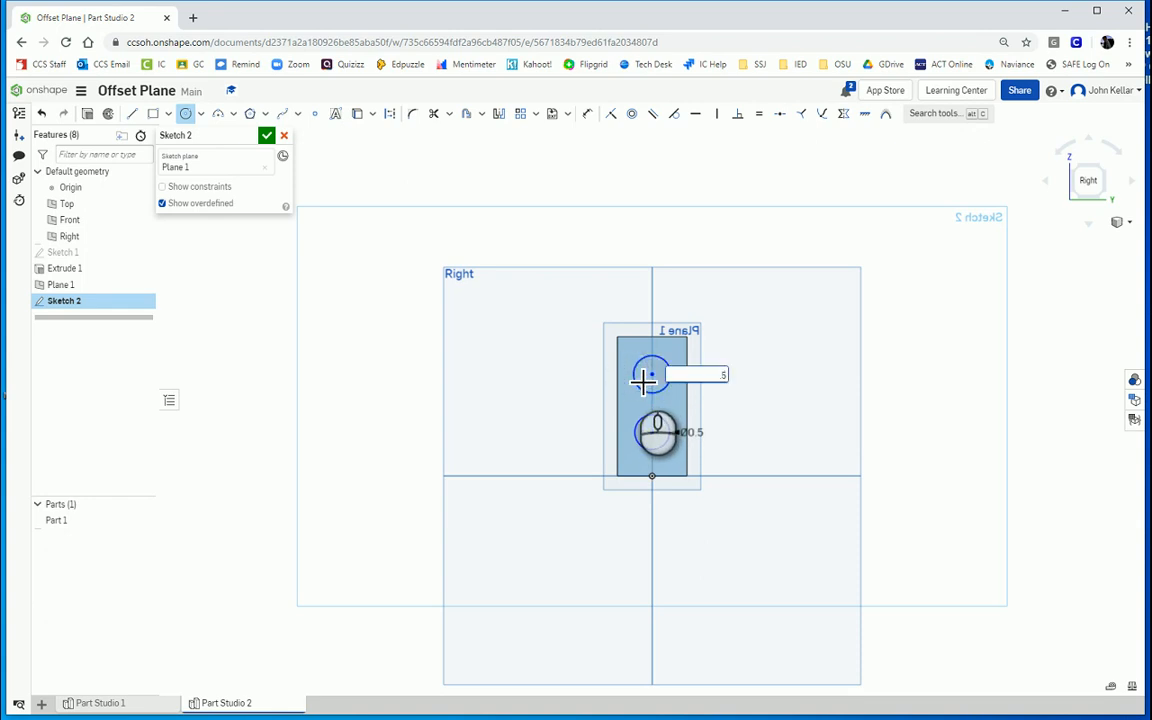
{"action": "left_click", "coordinate": [266, 136]}
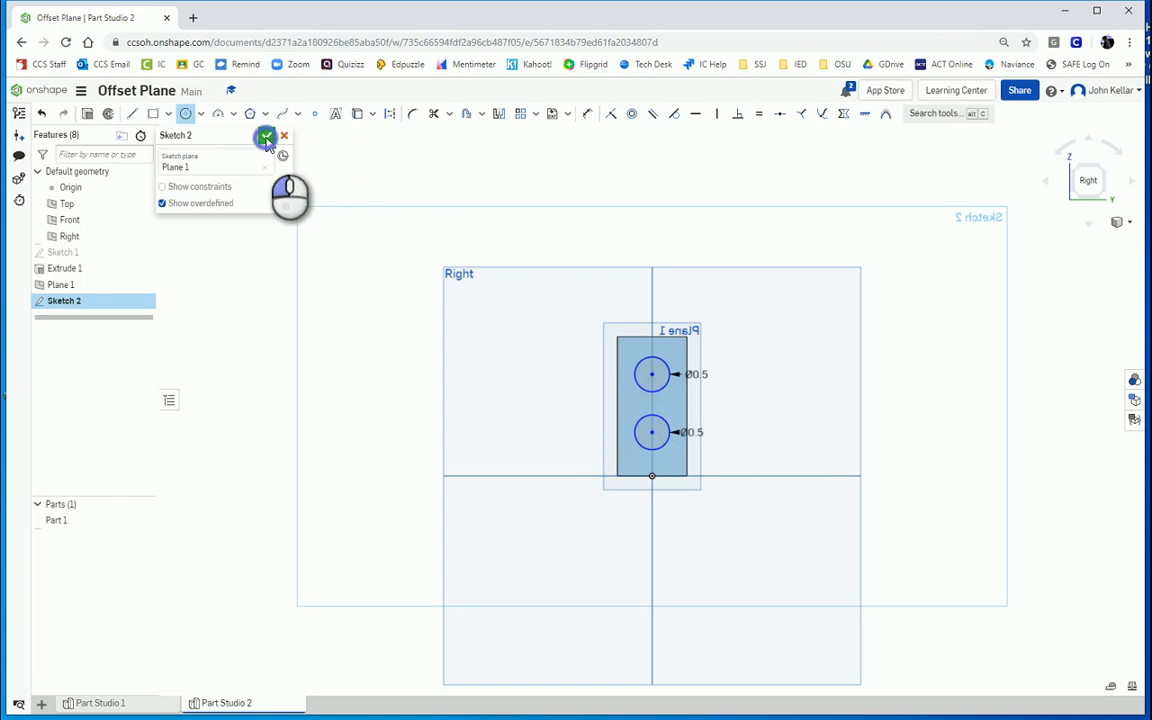
{"action": "left_click", "coordinate": [266, 136]}
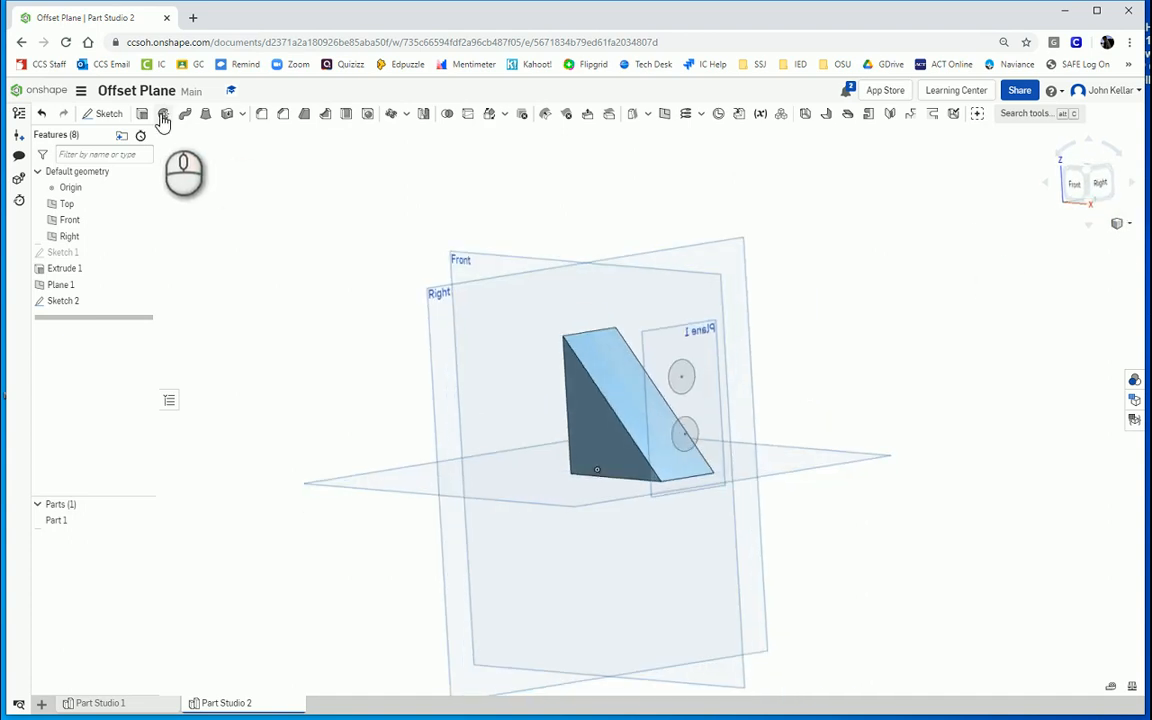
Extrude both circles with Add, Up to next, into pins reaching the slanted face.
{"action": "left_click", "coordinate": [163, 113]}
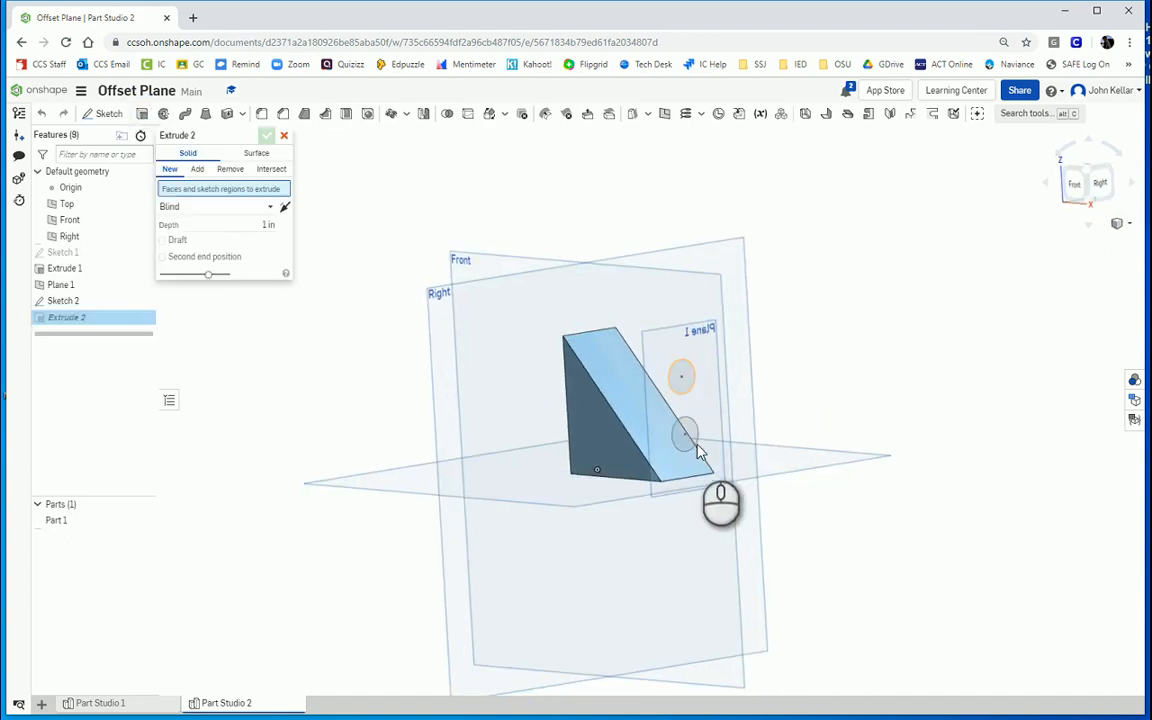
{"action": "left_click", "coordinate": [680, 433]}
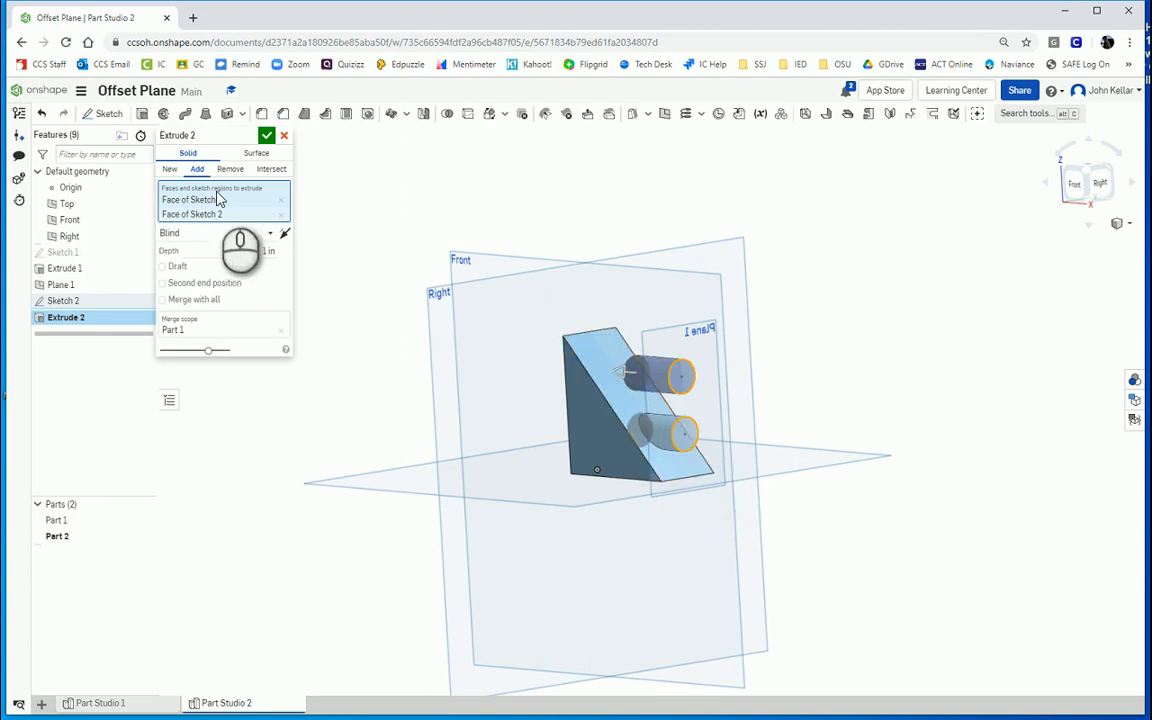
{"action": "left_click", "coordinate": [270, 233]}
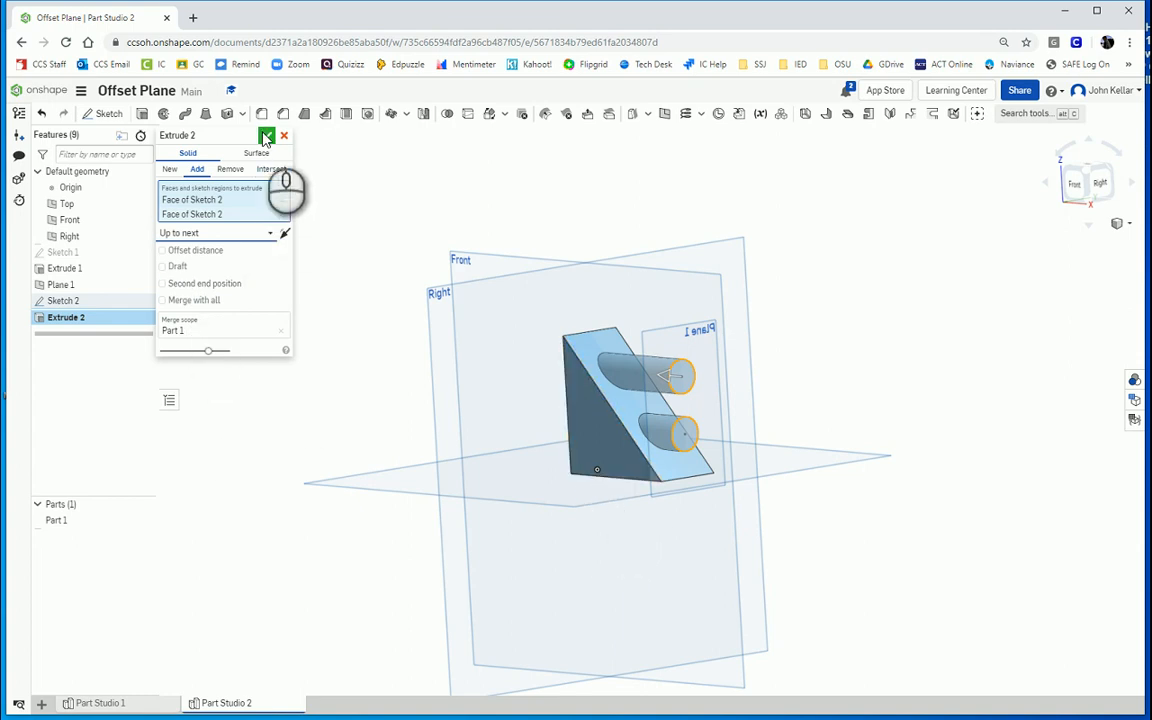
{"action": "left_click", "coordinate": [267, 135]}
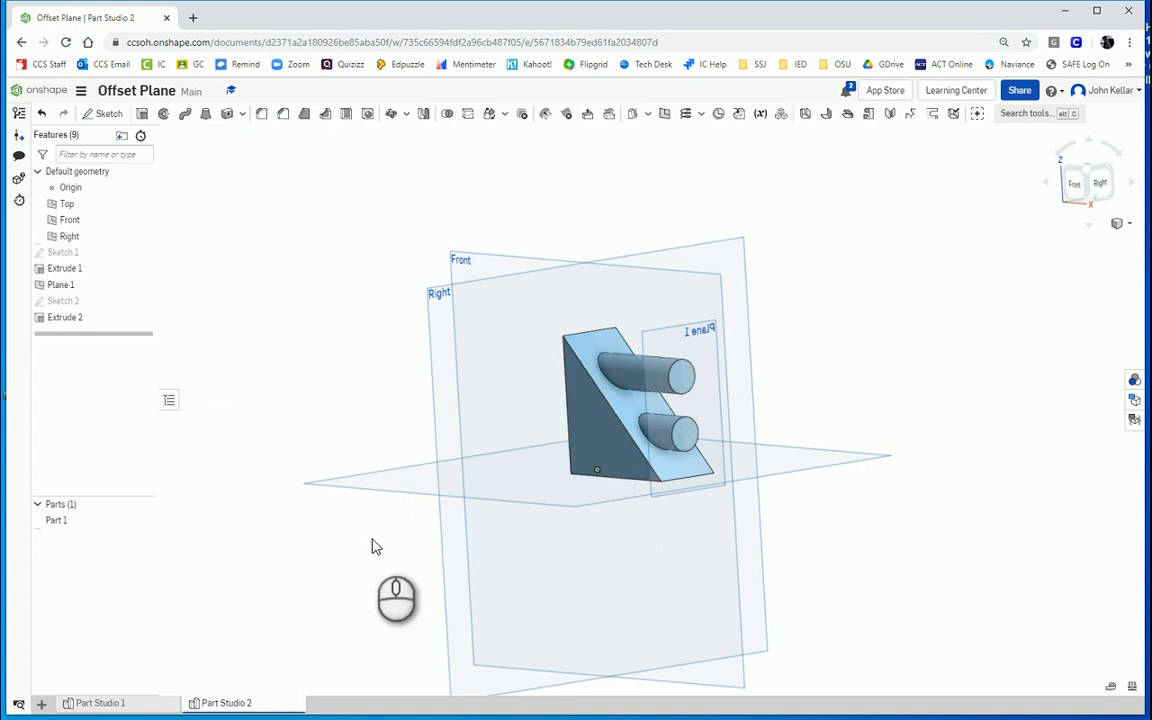